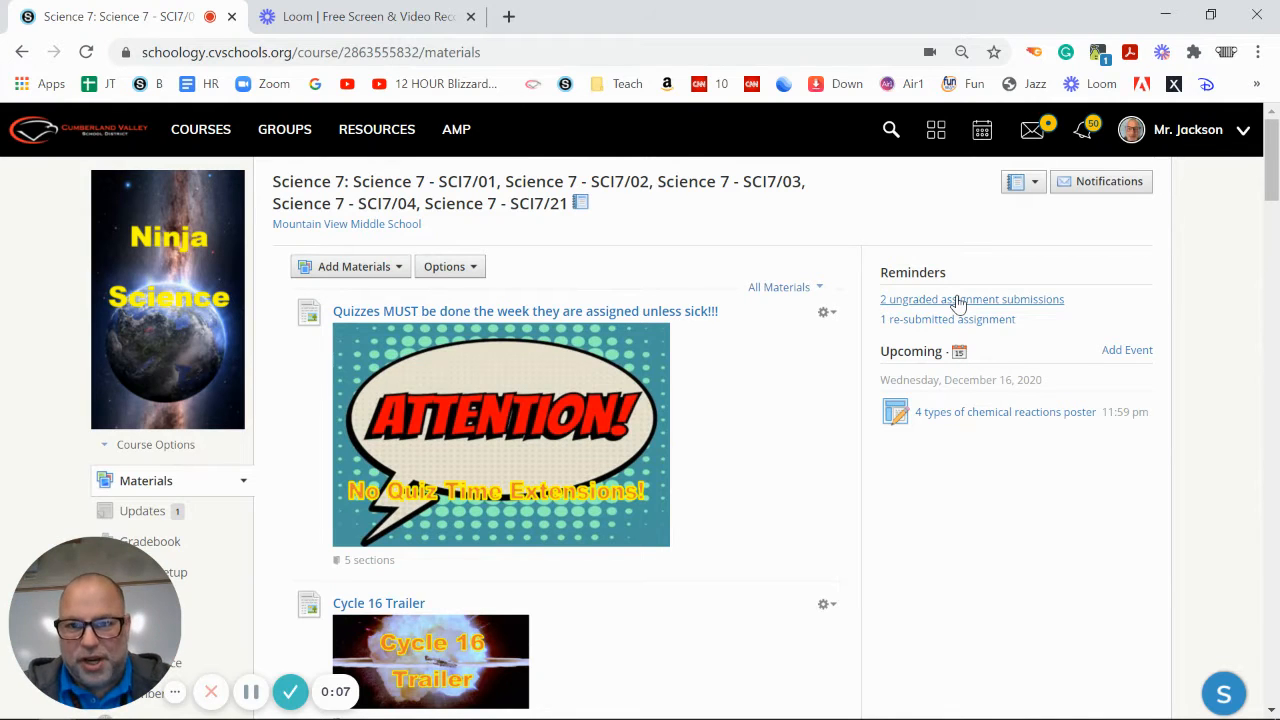
{"action": "mouse_move", "coordinate": [765, 415]}
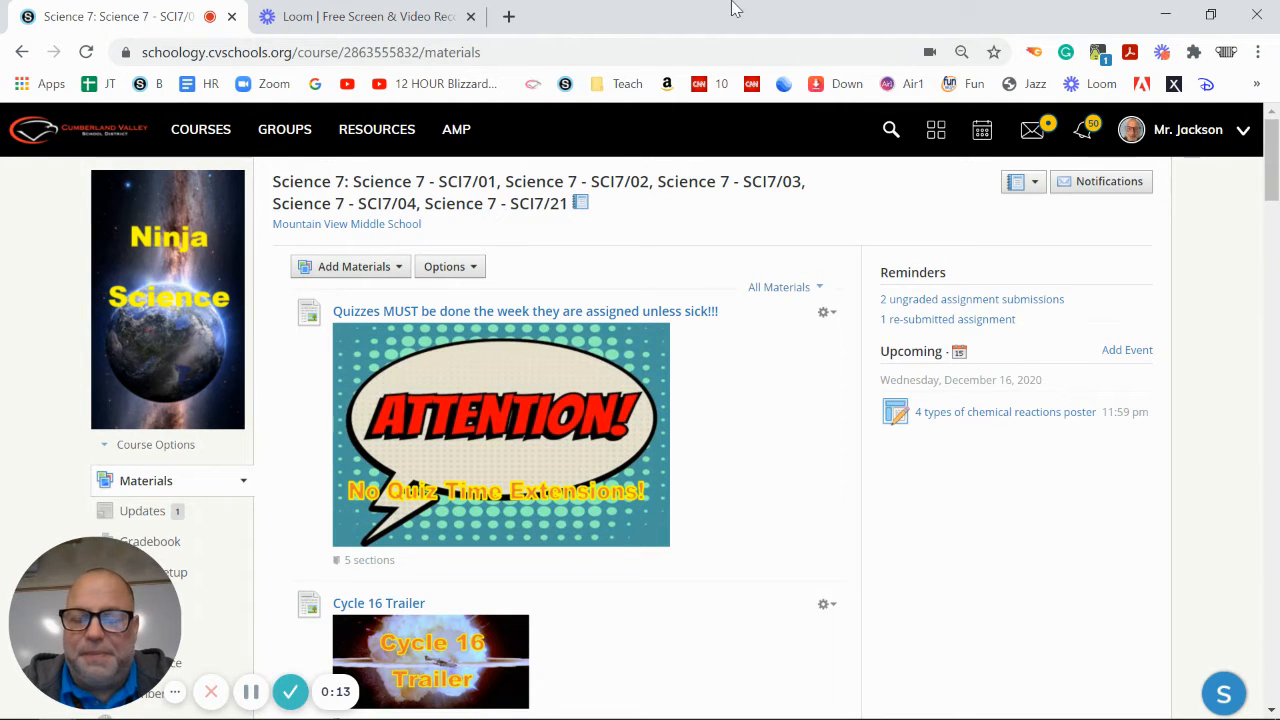
{"action": "mouse_move", "coordinate": [810, 474]}
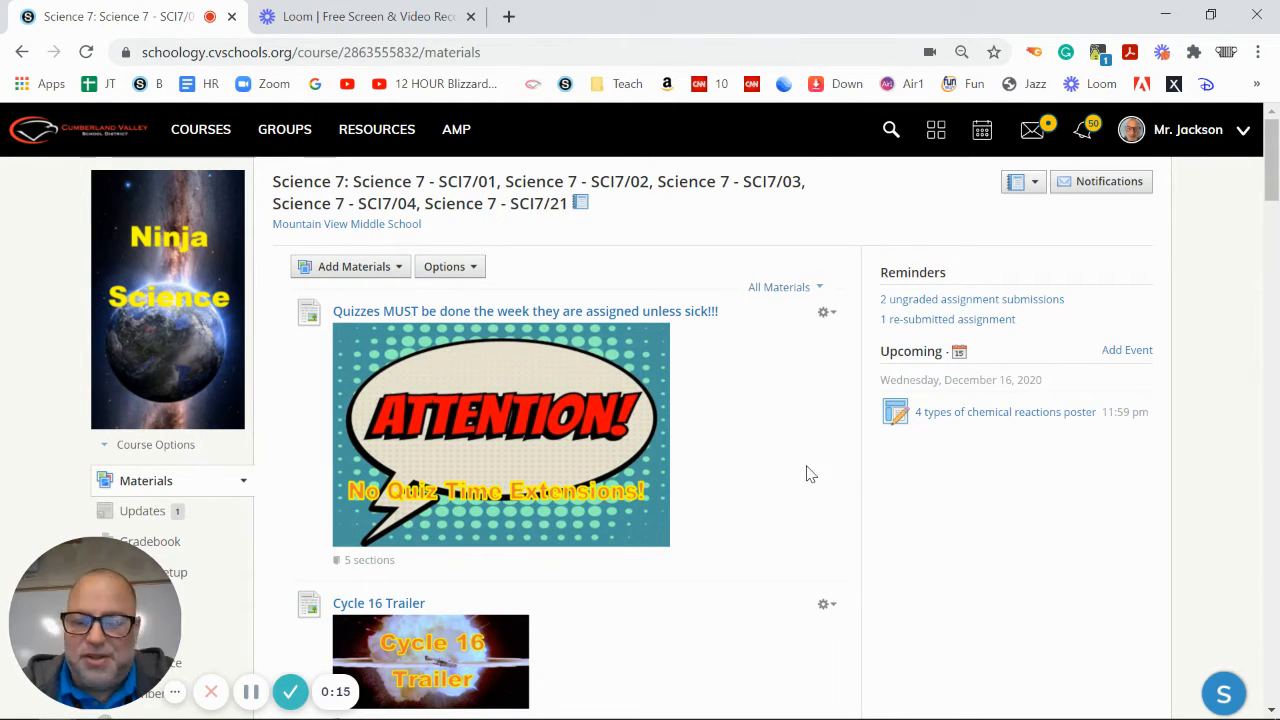
{"action": "mouse_move", "coordinate": [793, 455]}
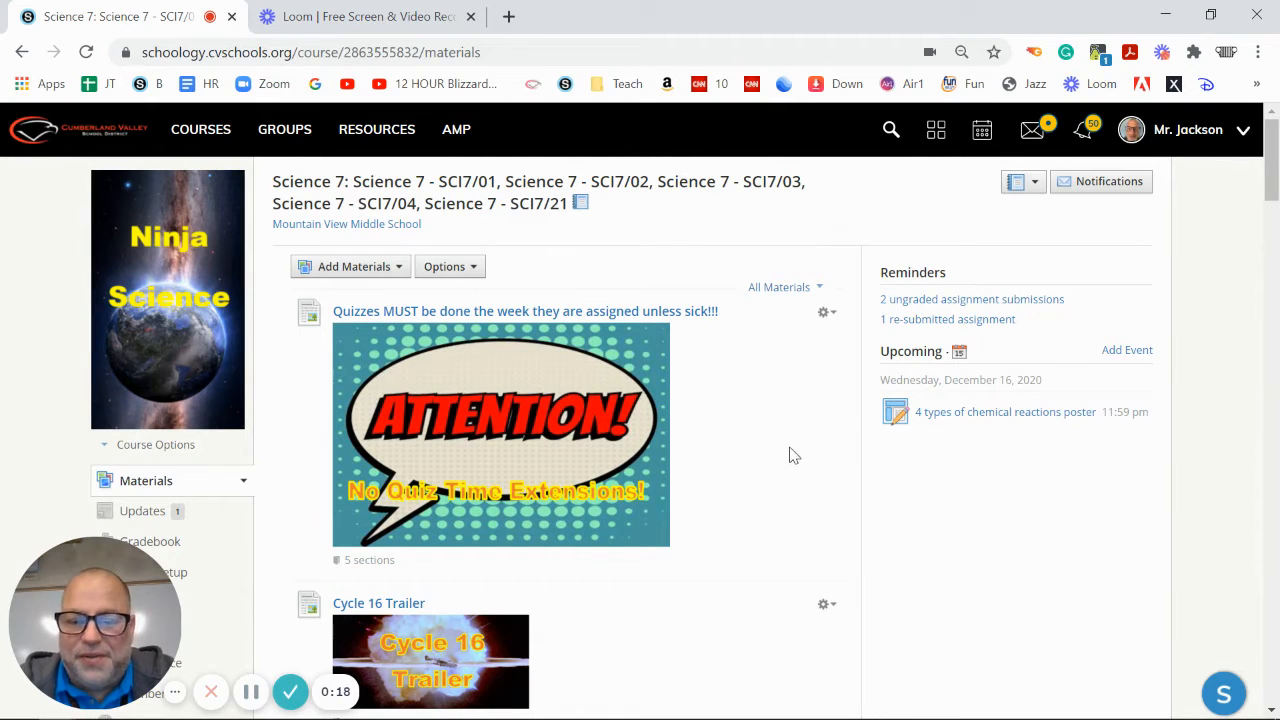
{"action": "mouse_move", "coordinate": [725, 441]}
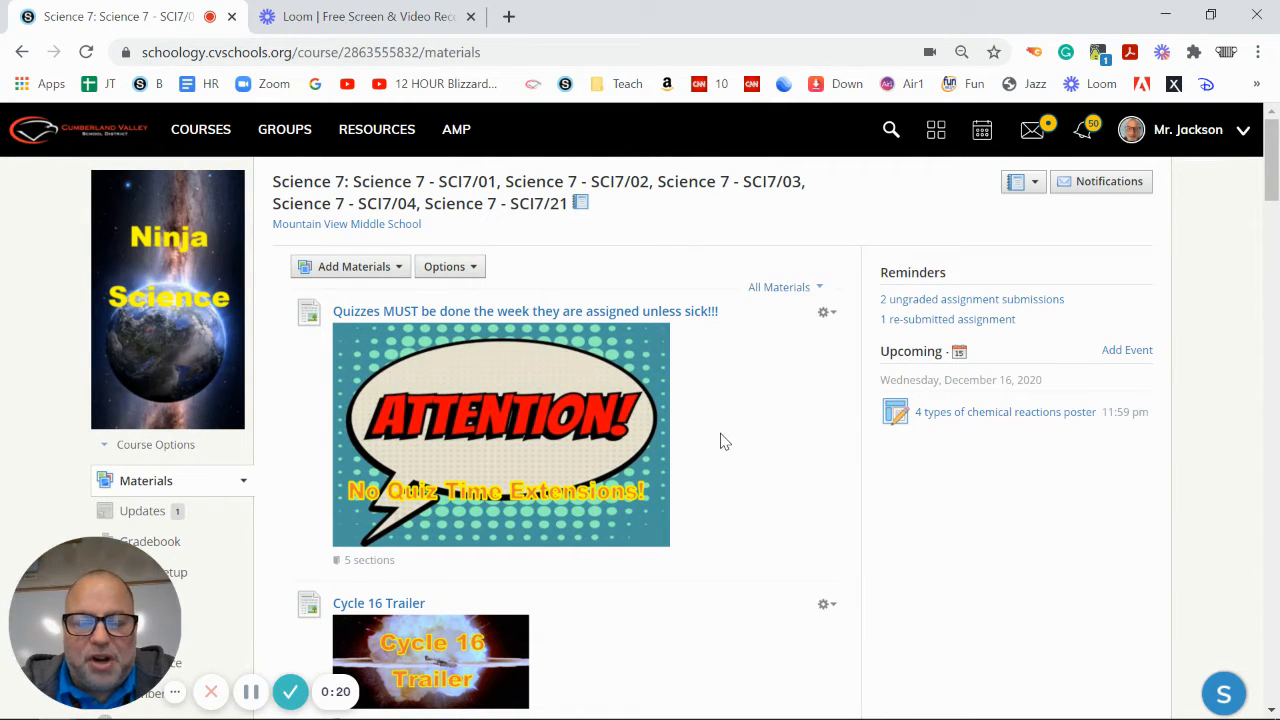
{"action": "mouse_move", "coordinate": [728, 516]}
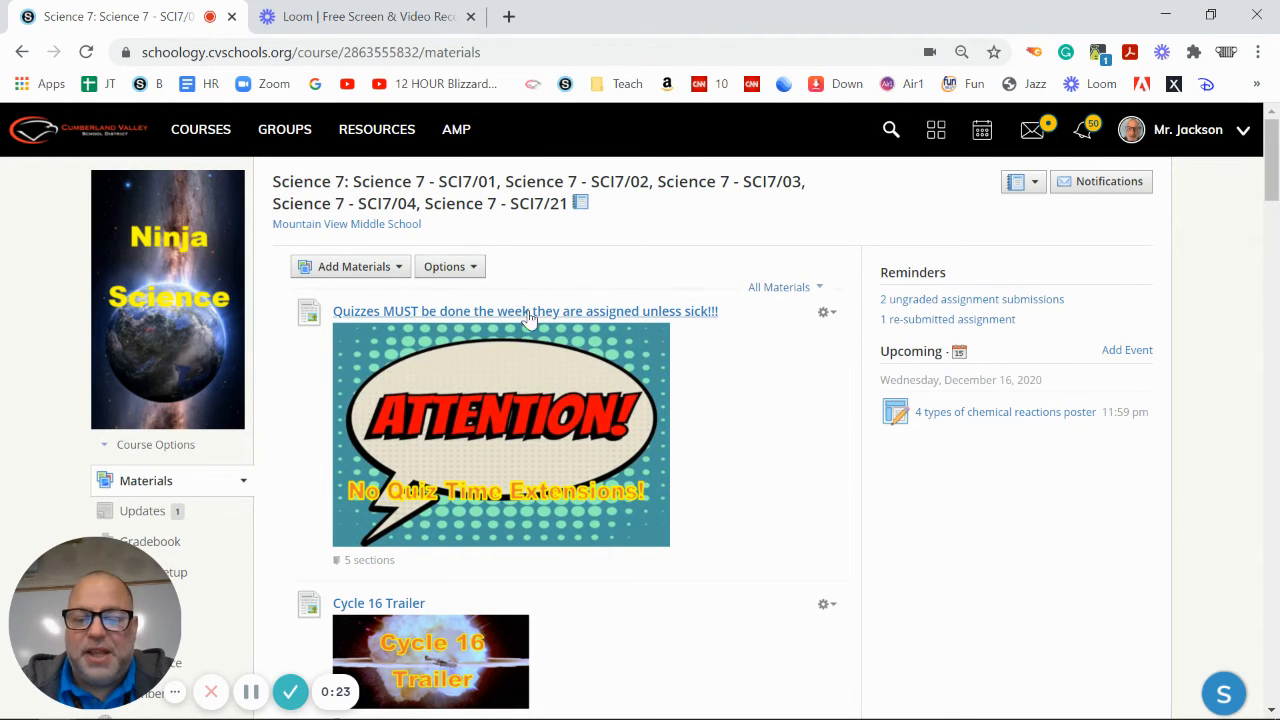
{"action": "mouse_move", "coordinate": [365, 400]}
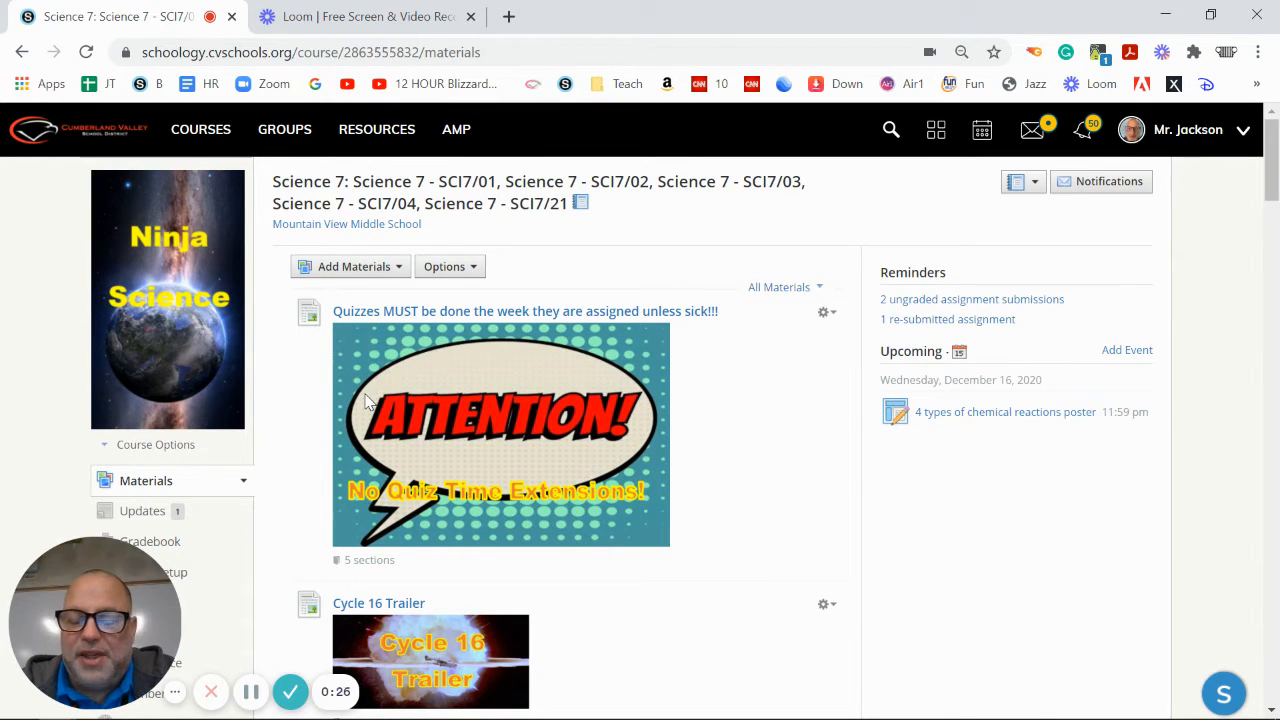
{"action": "mouse_move", "coordinate": [460, 373]}
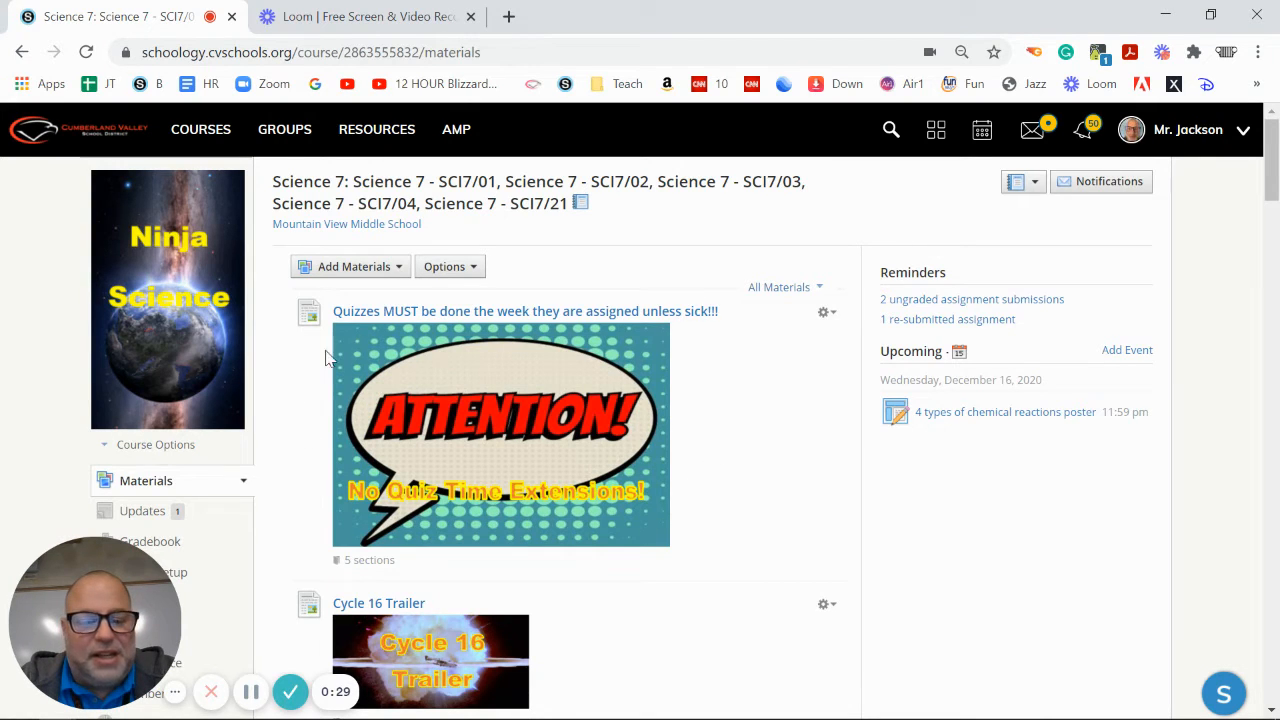
{"action": "mouse_move", "coordinate": [520, 560]}
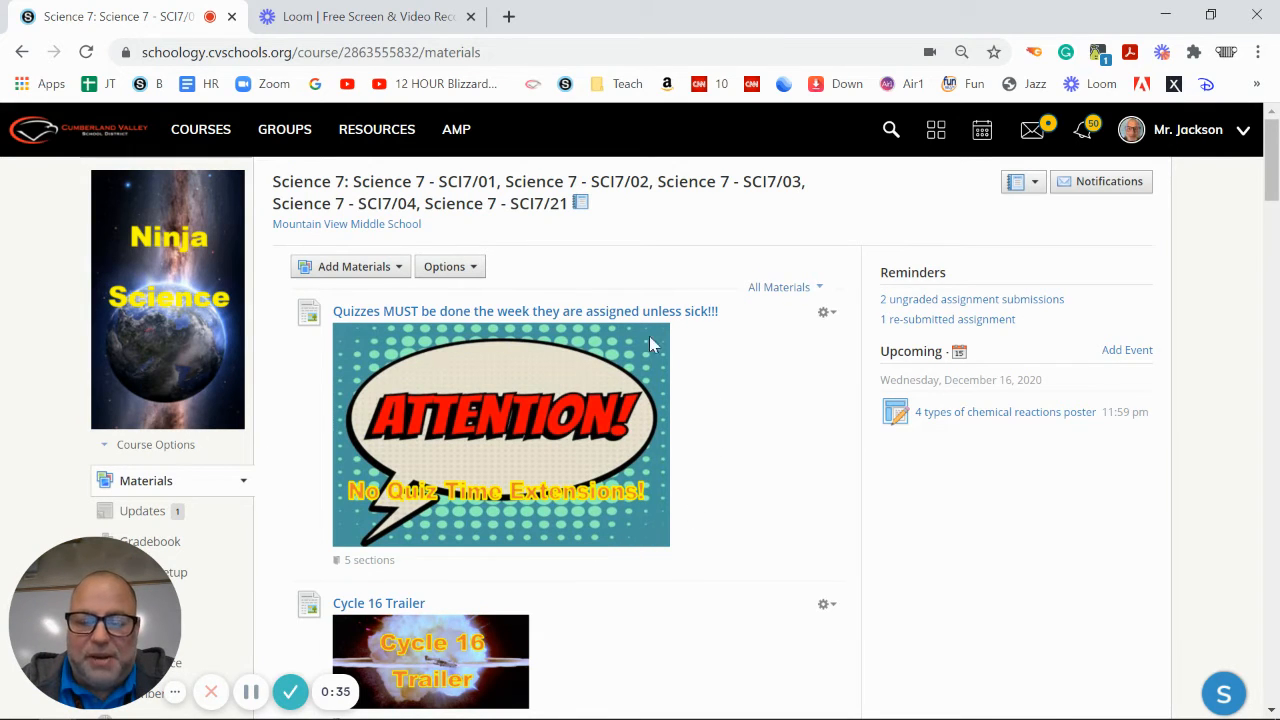
{"action": "mouse_move", "coordinate": [265, 490]}
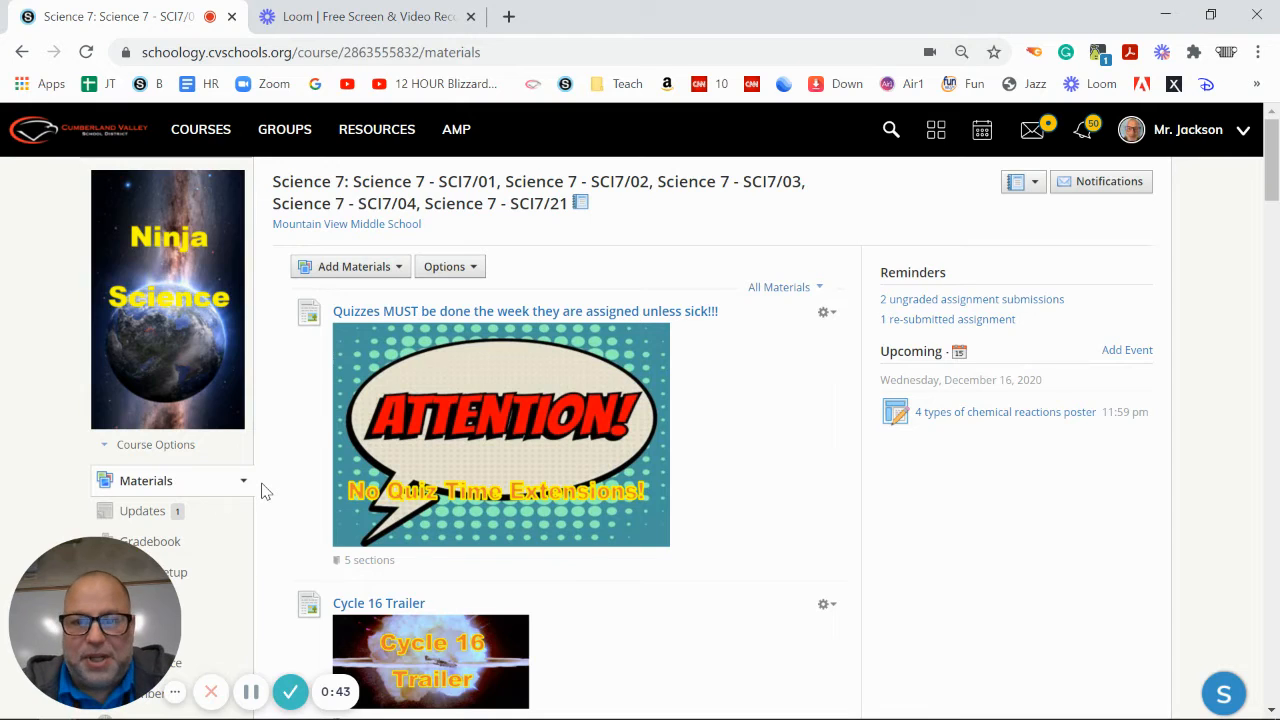
{"action": "mouse_move", "coordinate": [533, 420]}
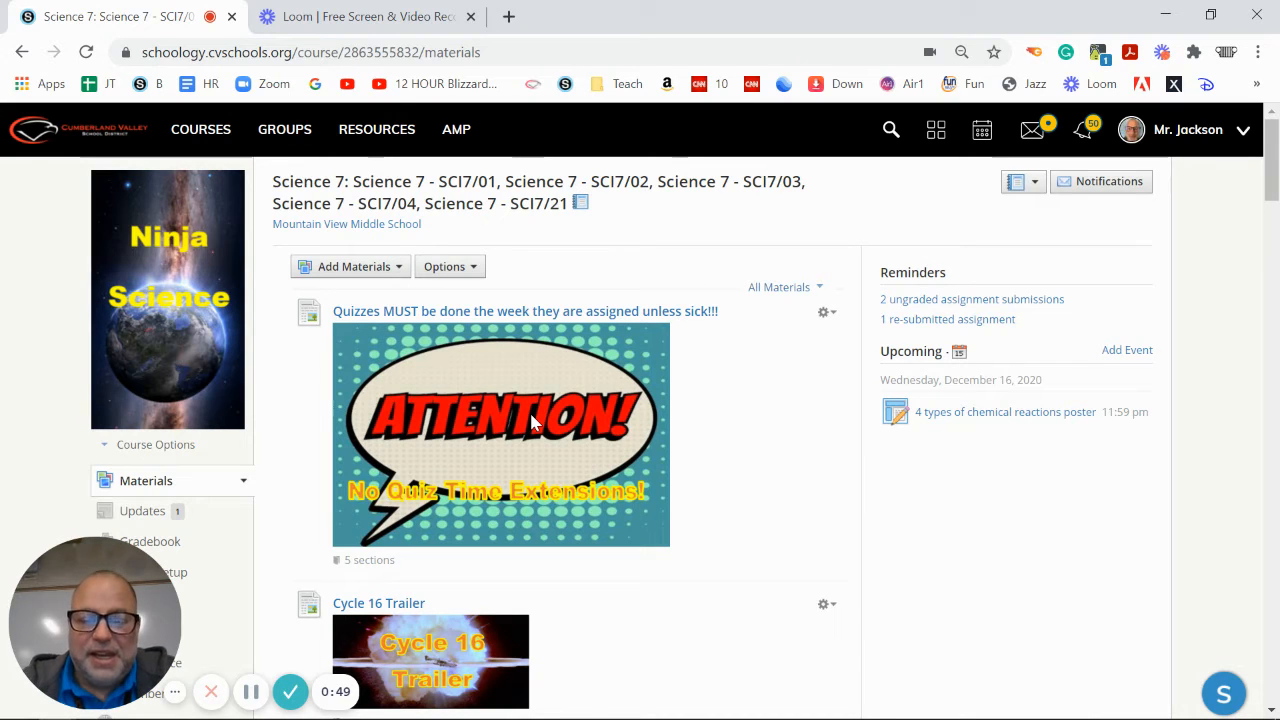
{"action": "mouse_move", "coordinate": [470, 458]}
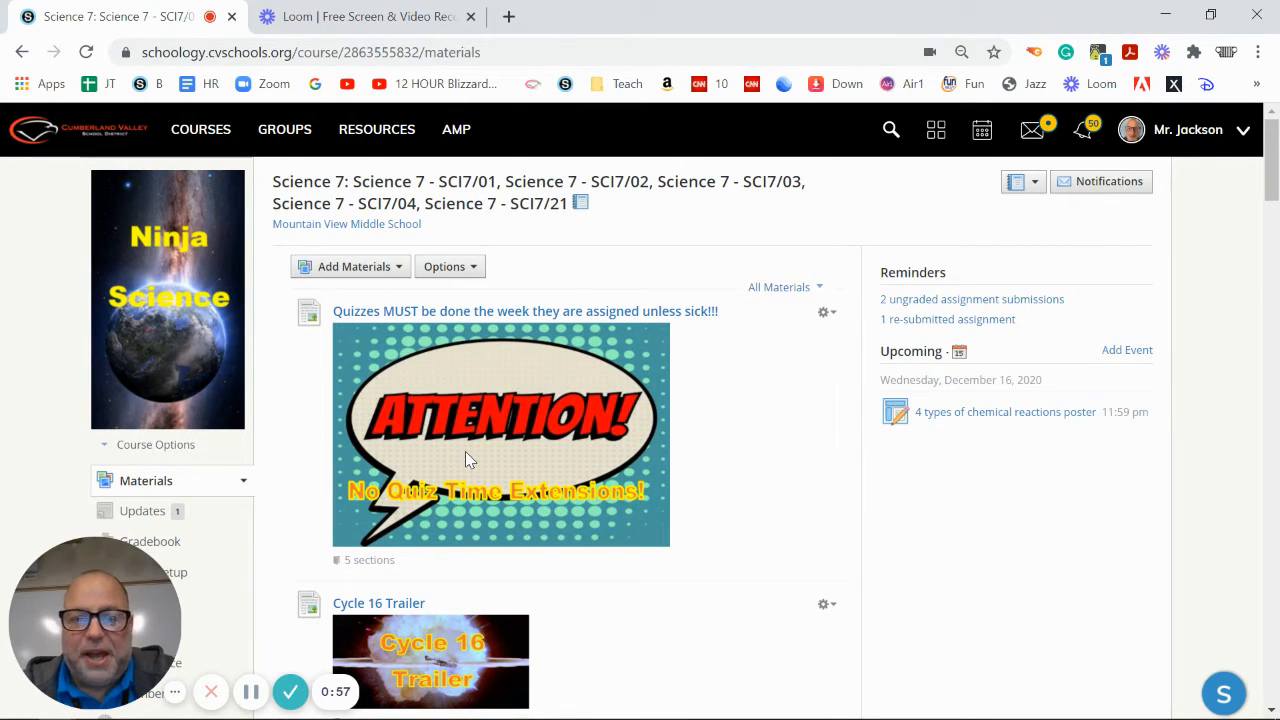
Scroll the course materials and open the Unit 3 Astronomy folder to show its study guide
{"action": "scroll", "scroll_direction": "down", "scroll_amount": 3}
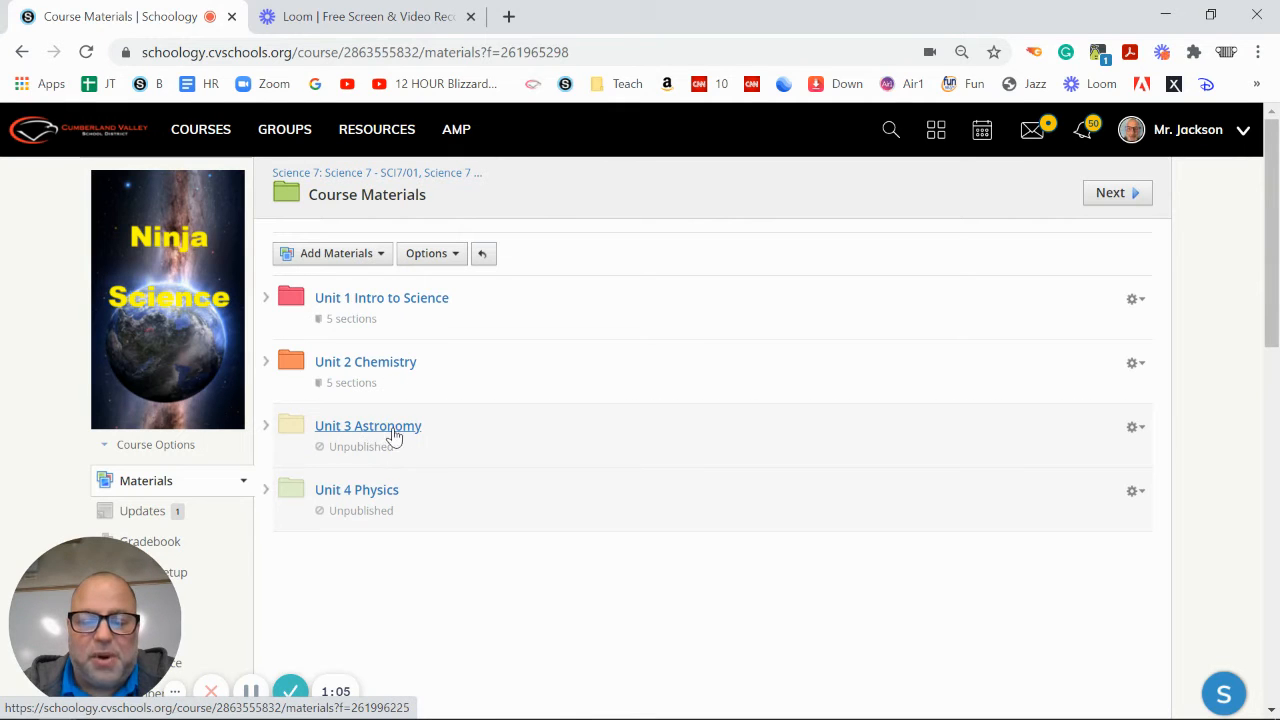
{"action": "left_click", "coordinate": [367, 425]}
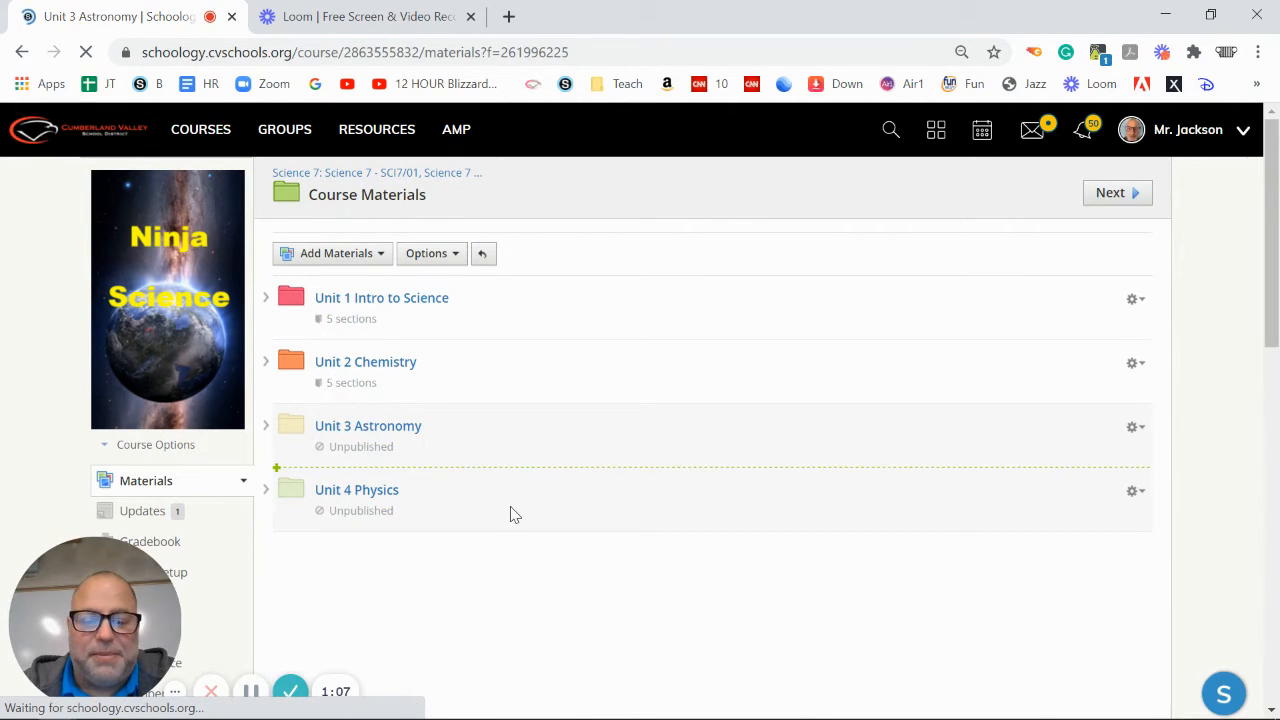
{"action": "left_click", "coordinate": [368, 425]}
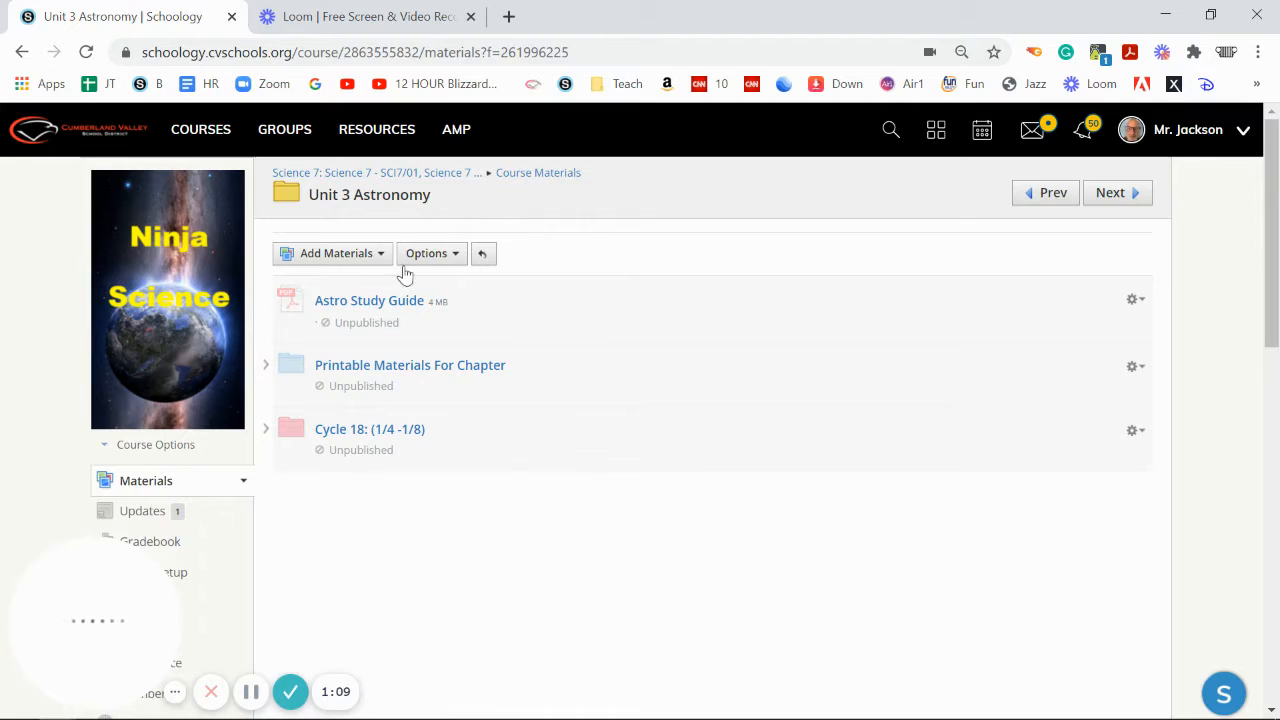
{"action": "mouse_move", "coordinate": [363, 440]}
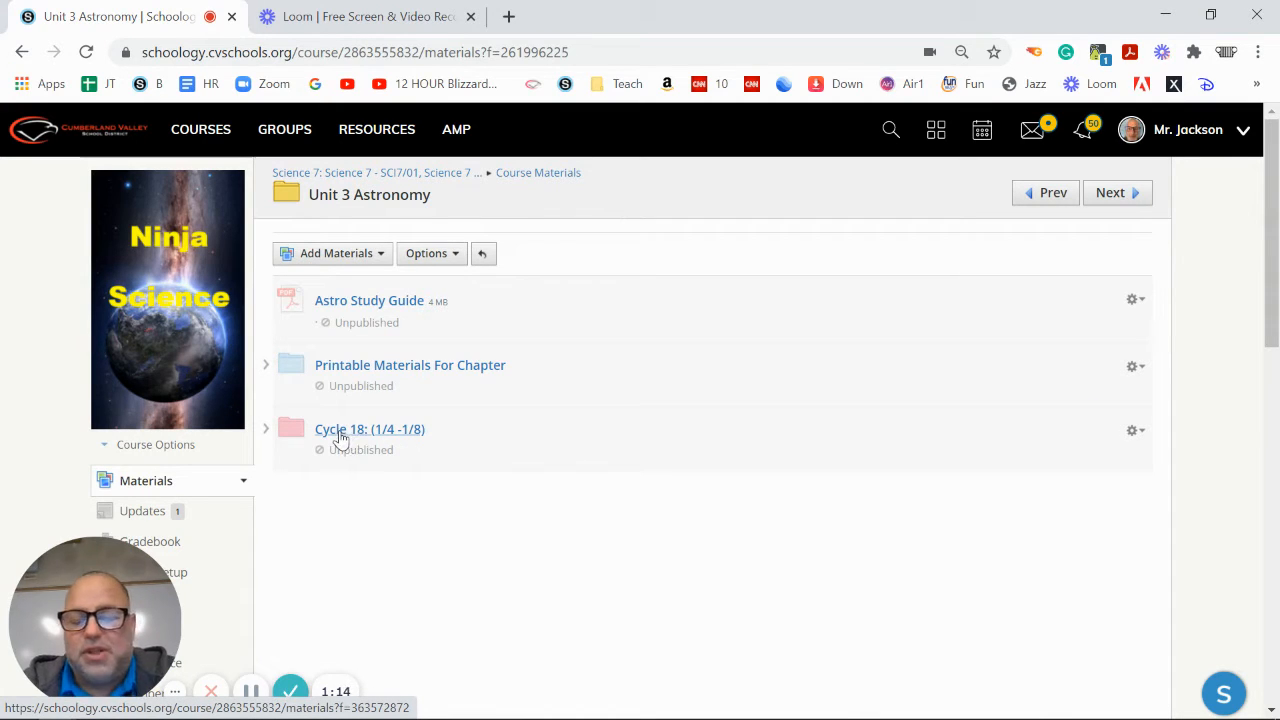
{"action": "left_click", "coordinate": [369, 429]}
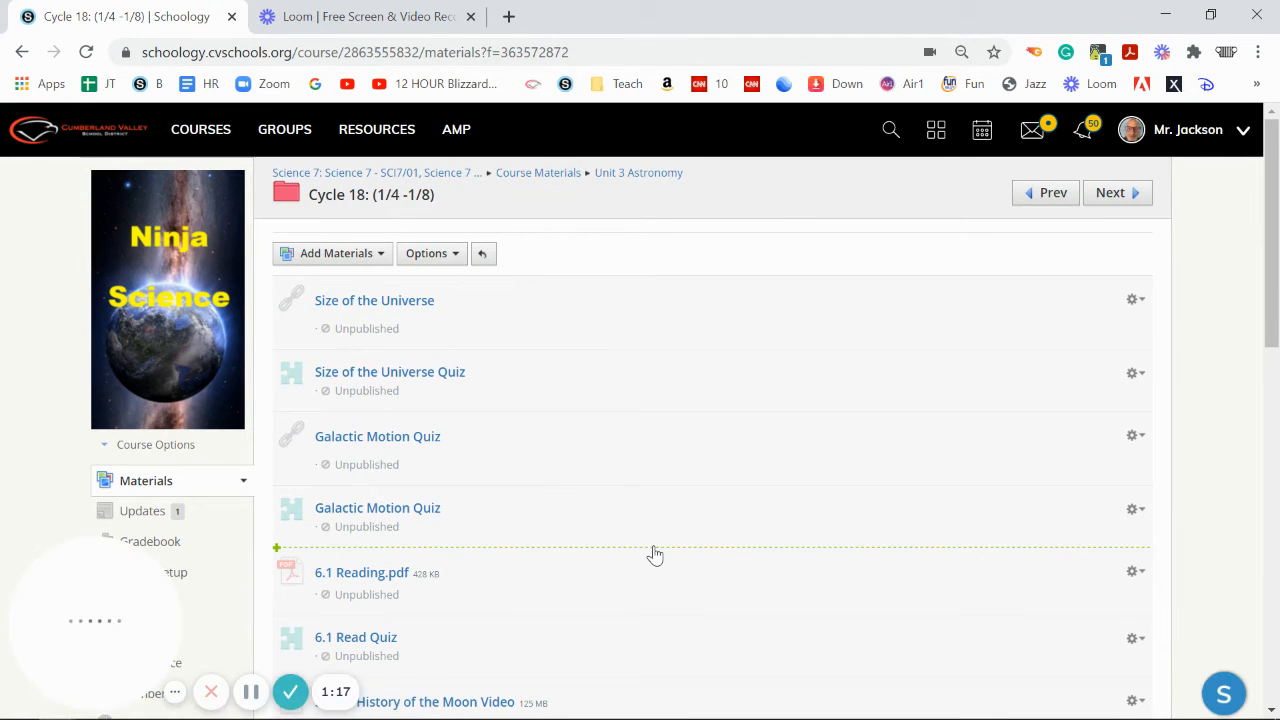
{"action": "scroll", "scroll_direction": "down", "scroll_amount": 3}
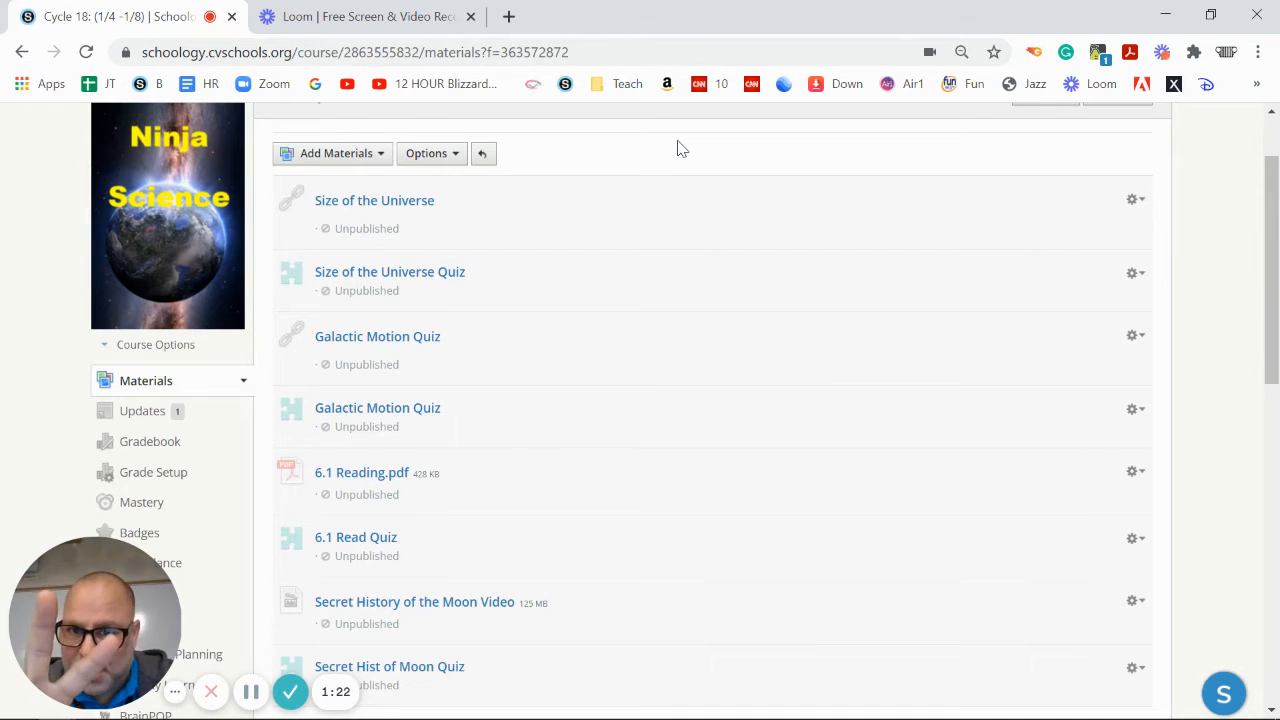
{"action": "mouse_move", "coordinate": [458, 236]}
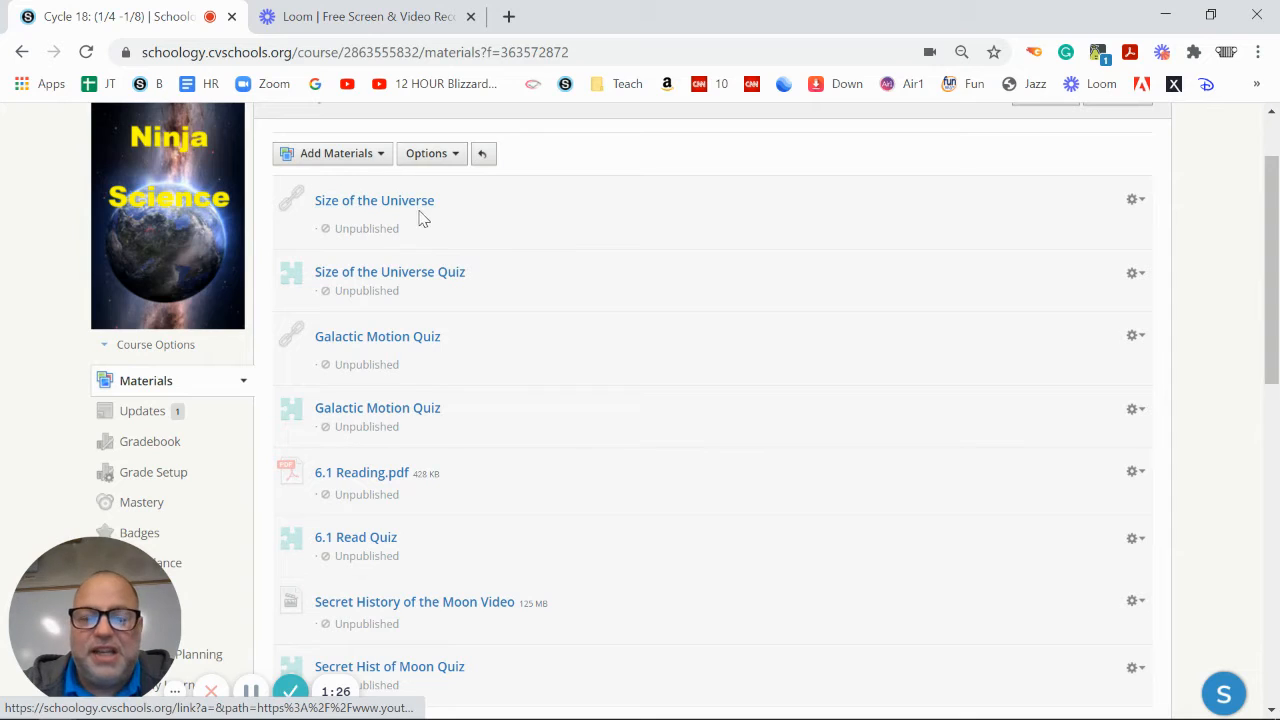
{"action": "mouse_move", "coordinate": [490, 221]}
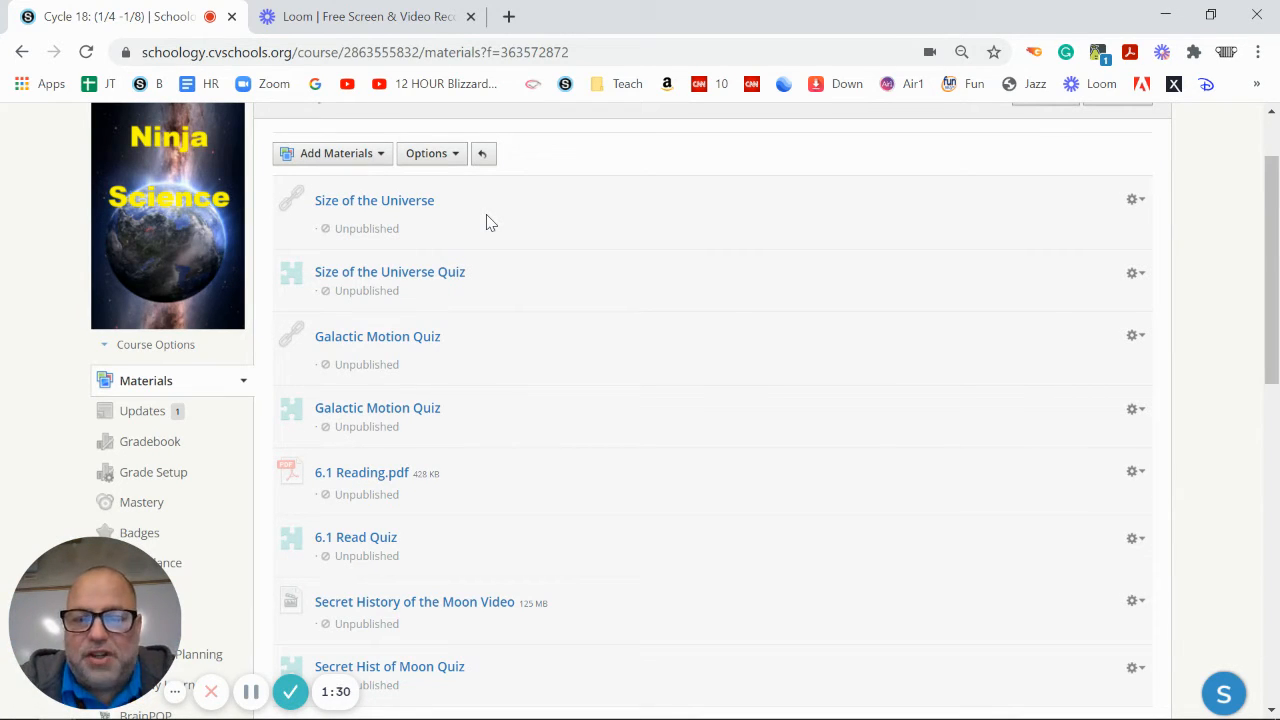
{"action": "mouse_move", "coordinate": [305, 210]}
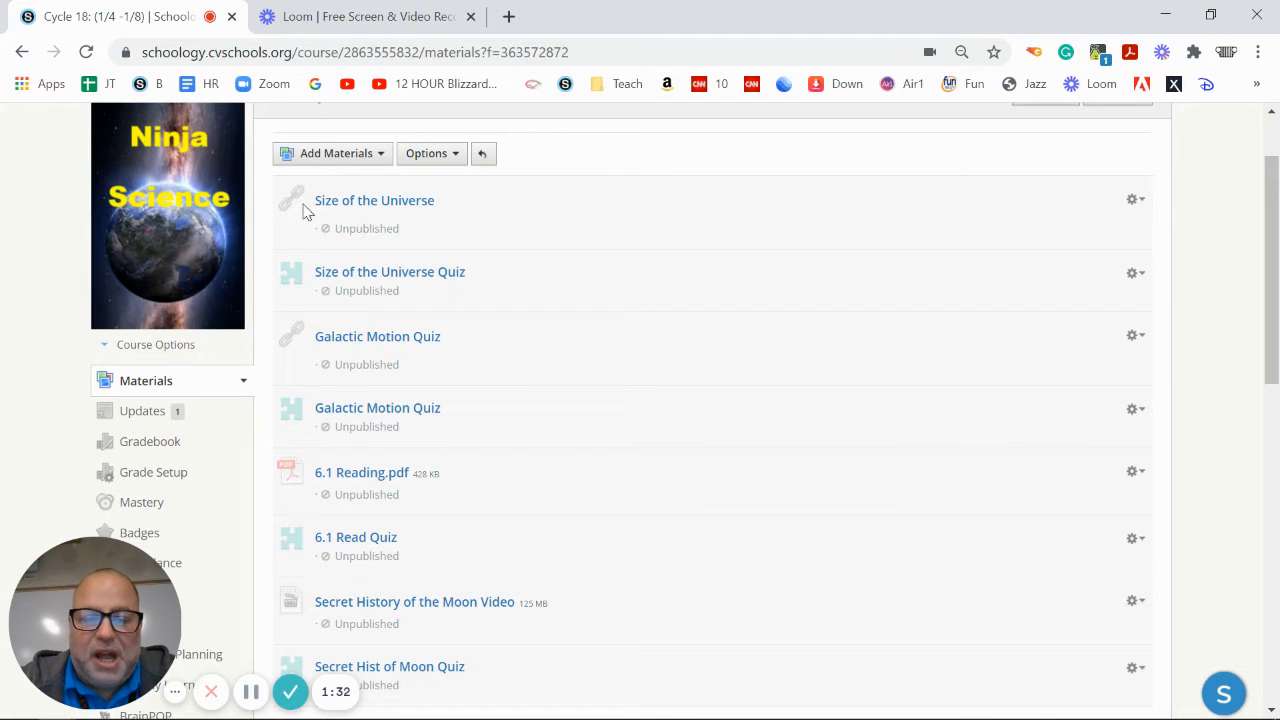
{"action": "mouse_move", "coordinate": [378, 234]}
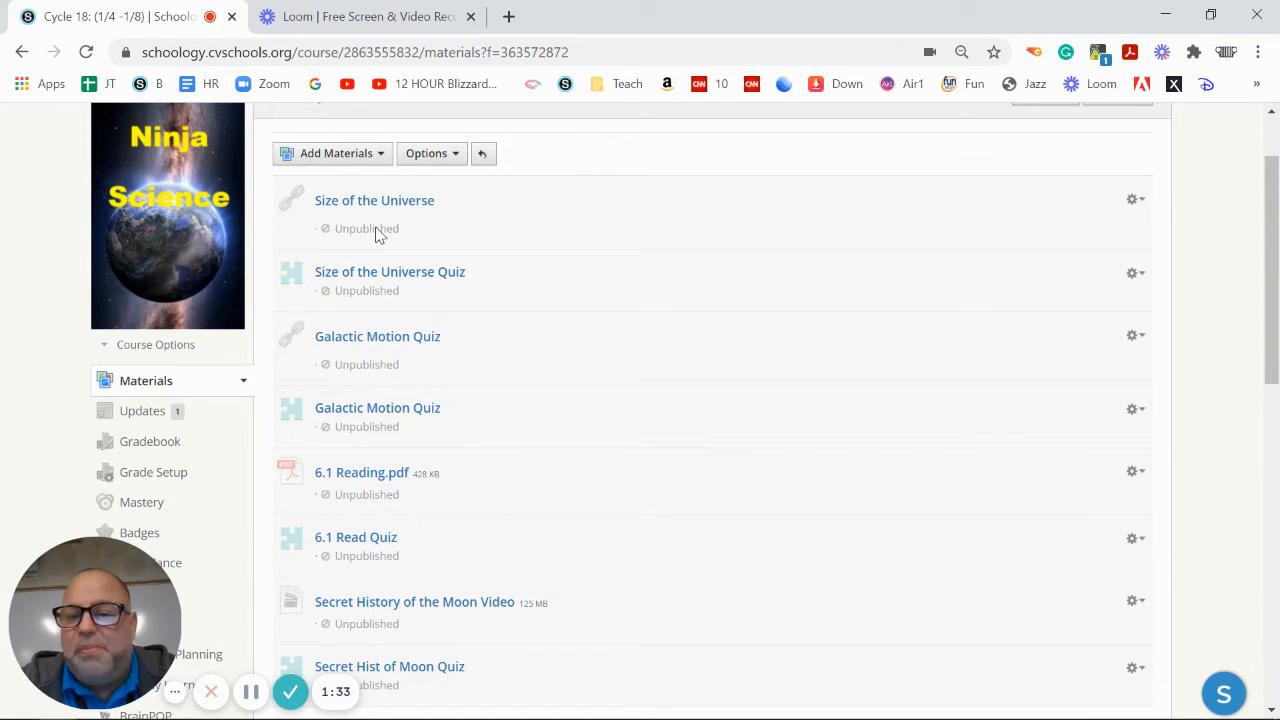
{"action": "mouse_move", "coordinate": [520, 235]}
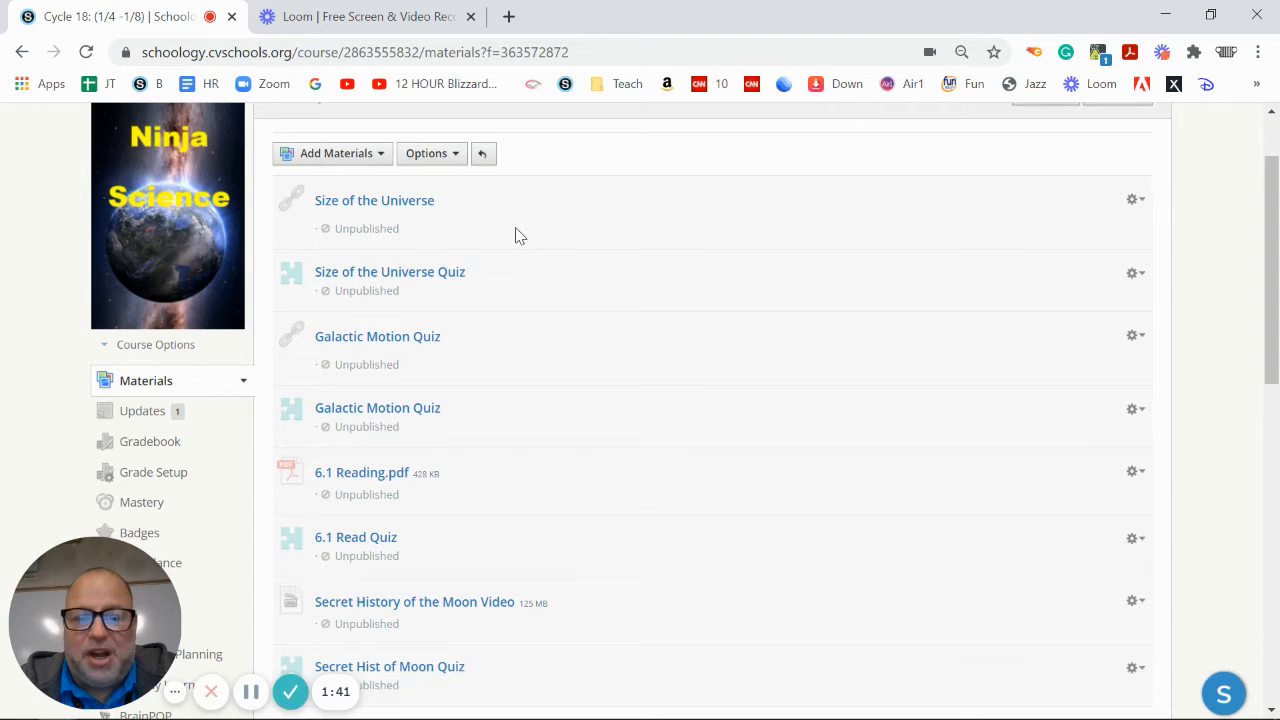
{"action": "mouse_move", "coordinate": [848, 327]}
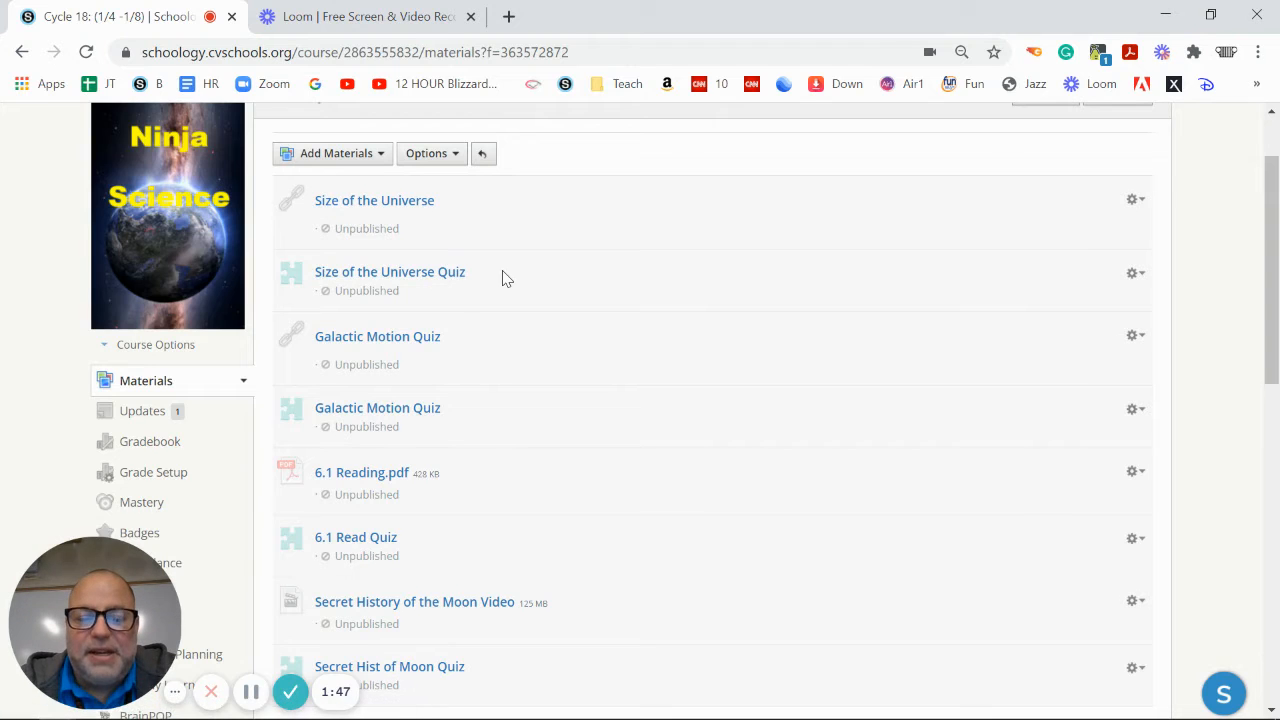
{"action": "scroll", "scroll_direction": "down", "scroll_amount": 3}
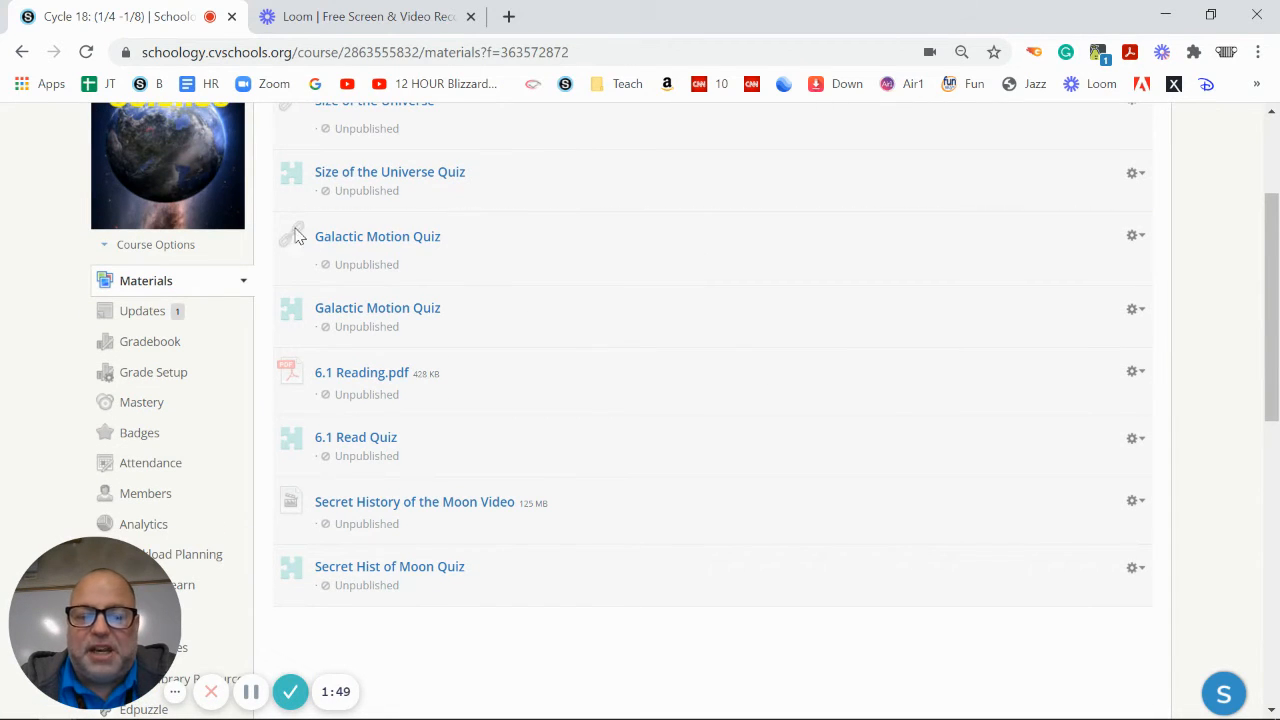
{"action": "mouse_move", "coordinate": [450, 268]}
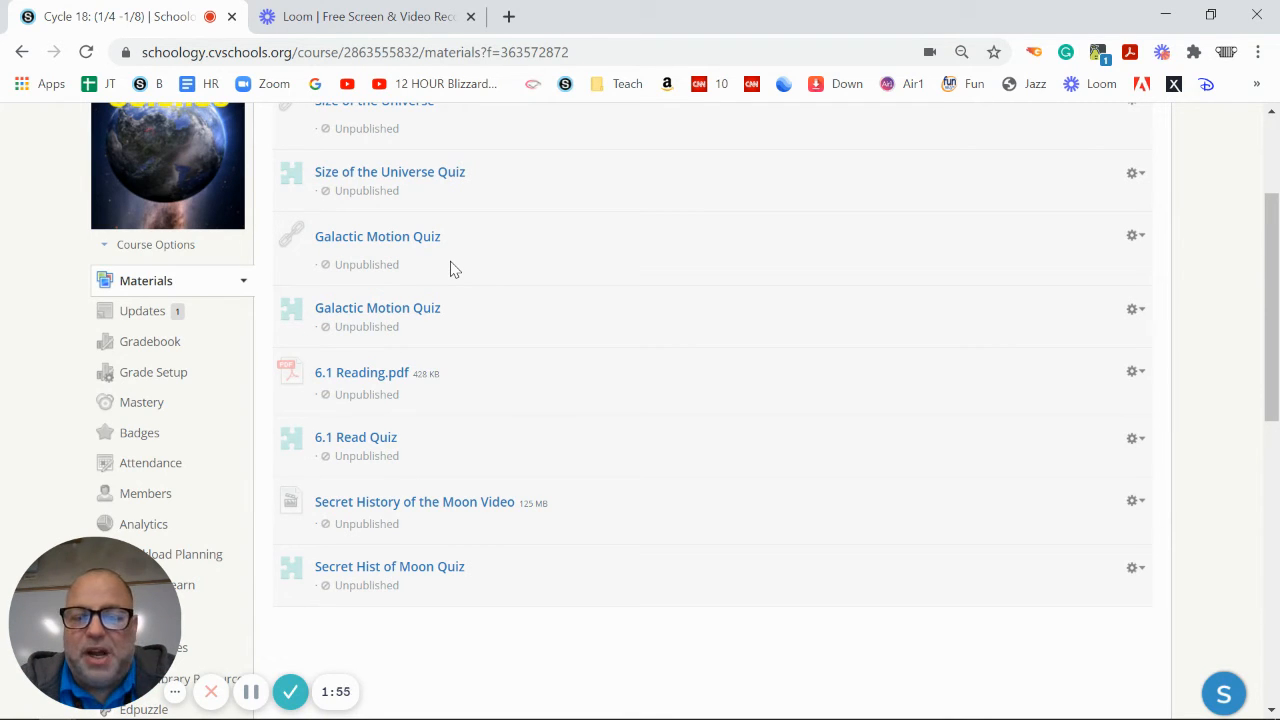
{"action": "mouse_move", "coordinate": [420, 250]}
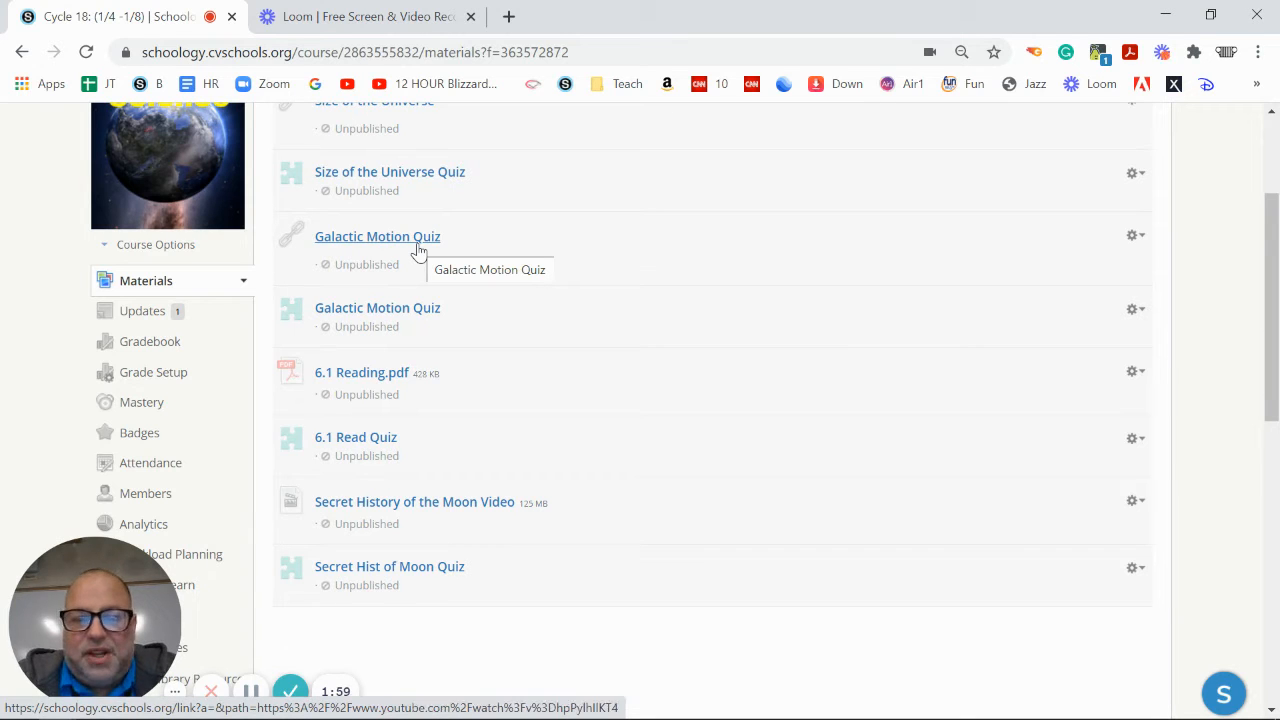
{"action": "mouse_move", "coordinate": [382, 245]}
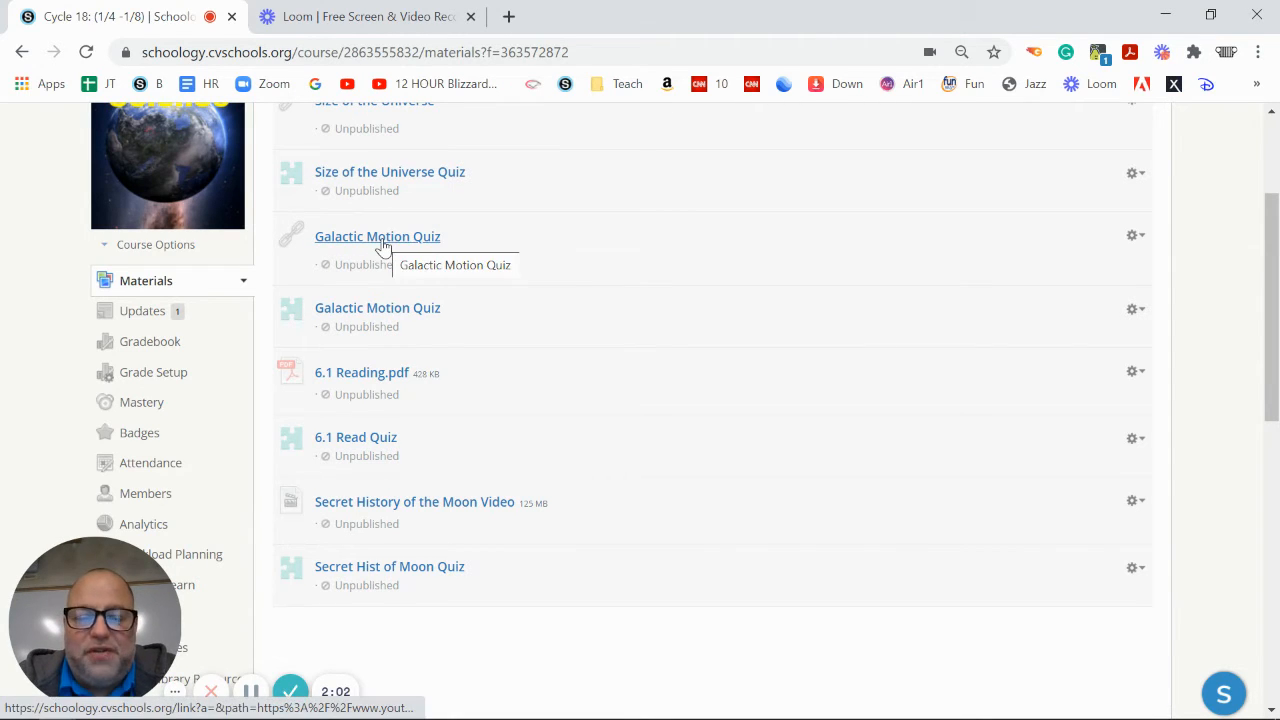
{"action": "scroll", "scroll_direction": "down", "scroll_amount": 3}
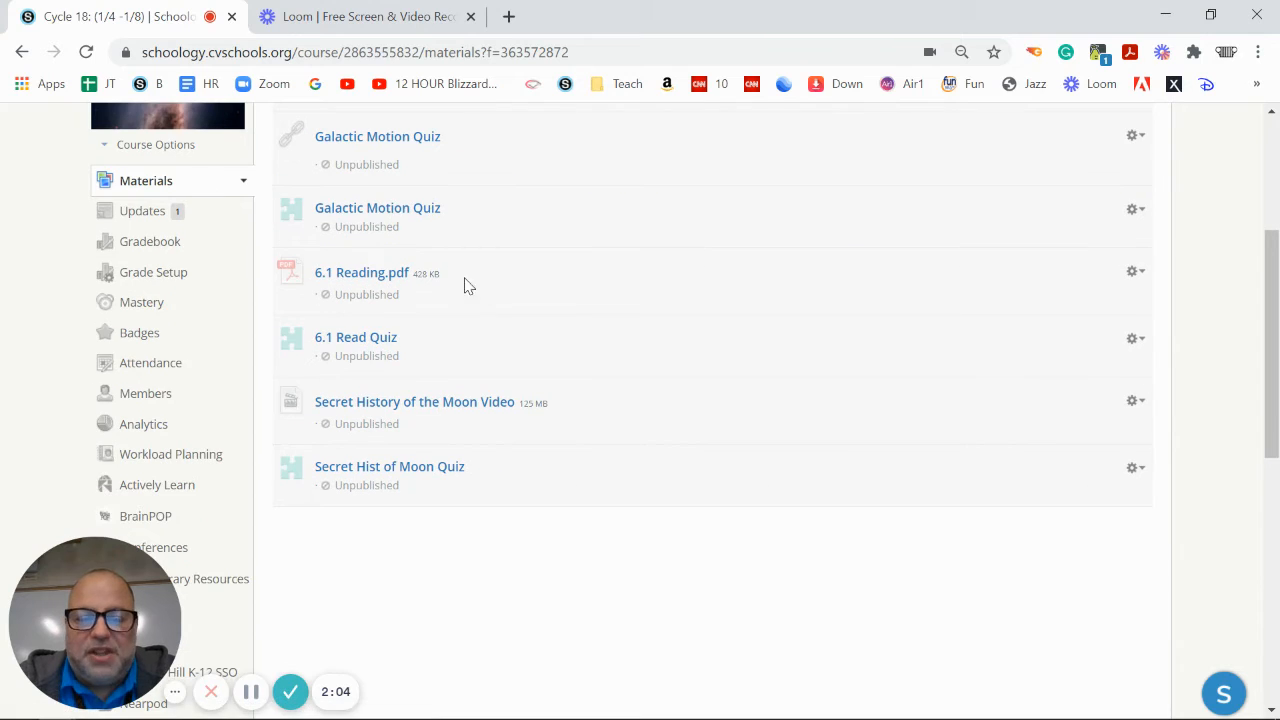
{"action": "mouse_move", "coordinate": [445, 283]}
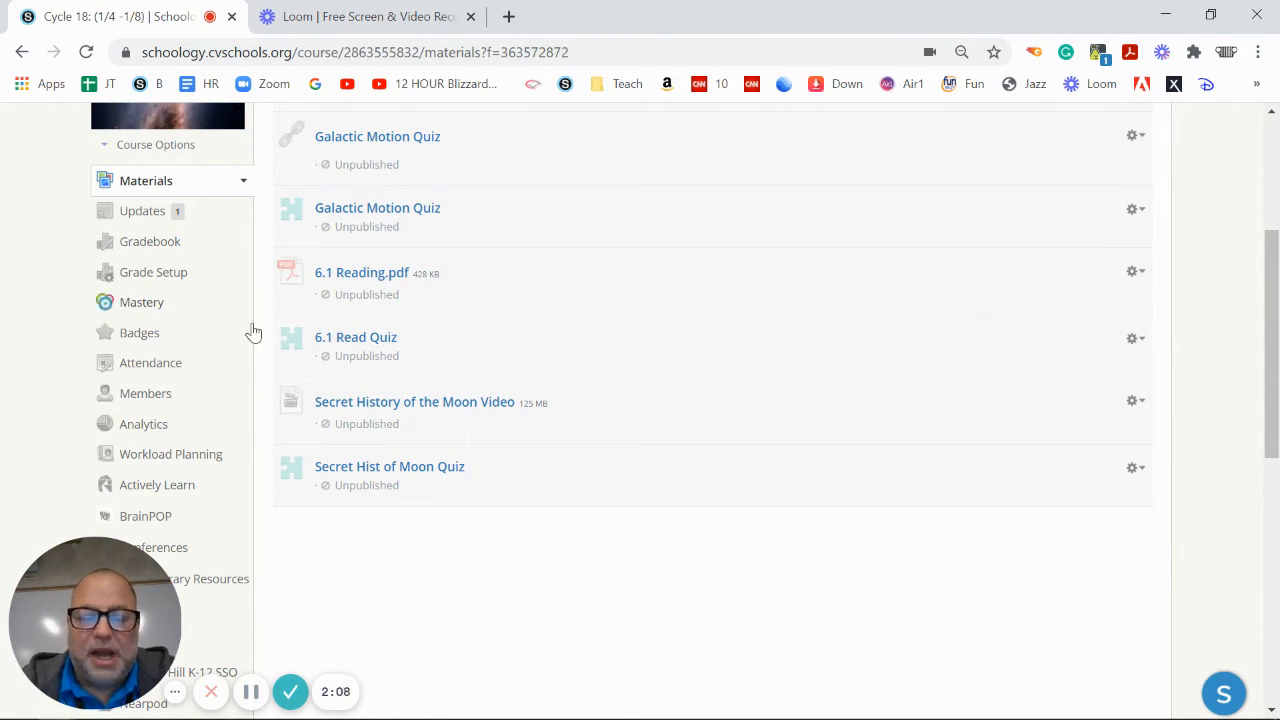
{"action": "mouse_move", "coordinate": [418, 371]}
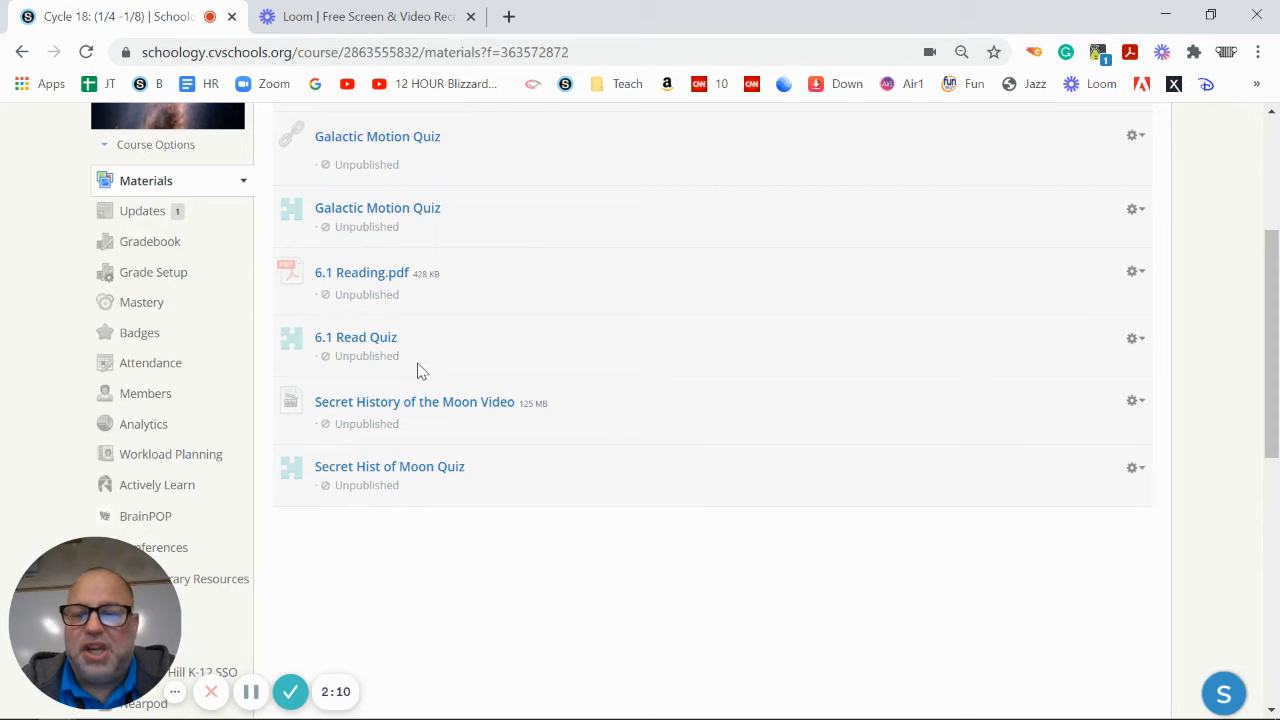
{"action": "mouse_move", "coordinate": [458, 366]}
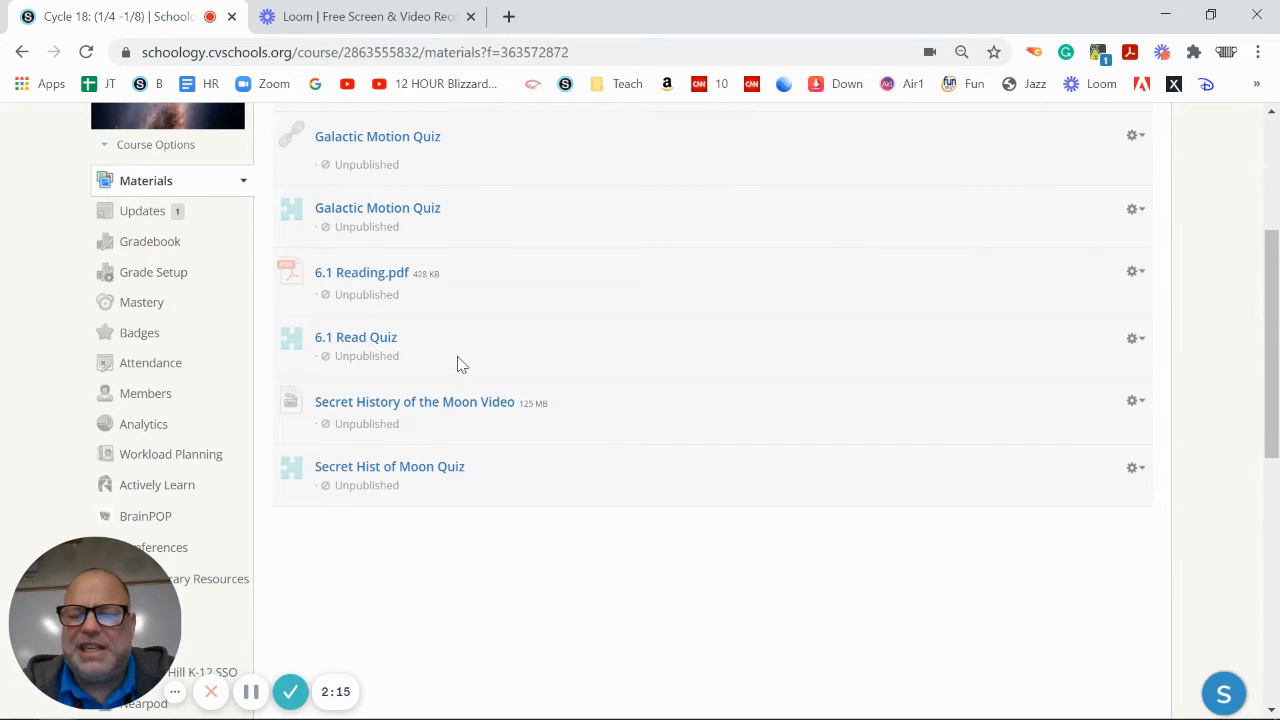
{"action": "mouse_move", "coordinate": [499, 333]}
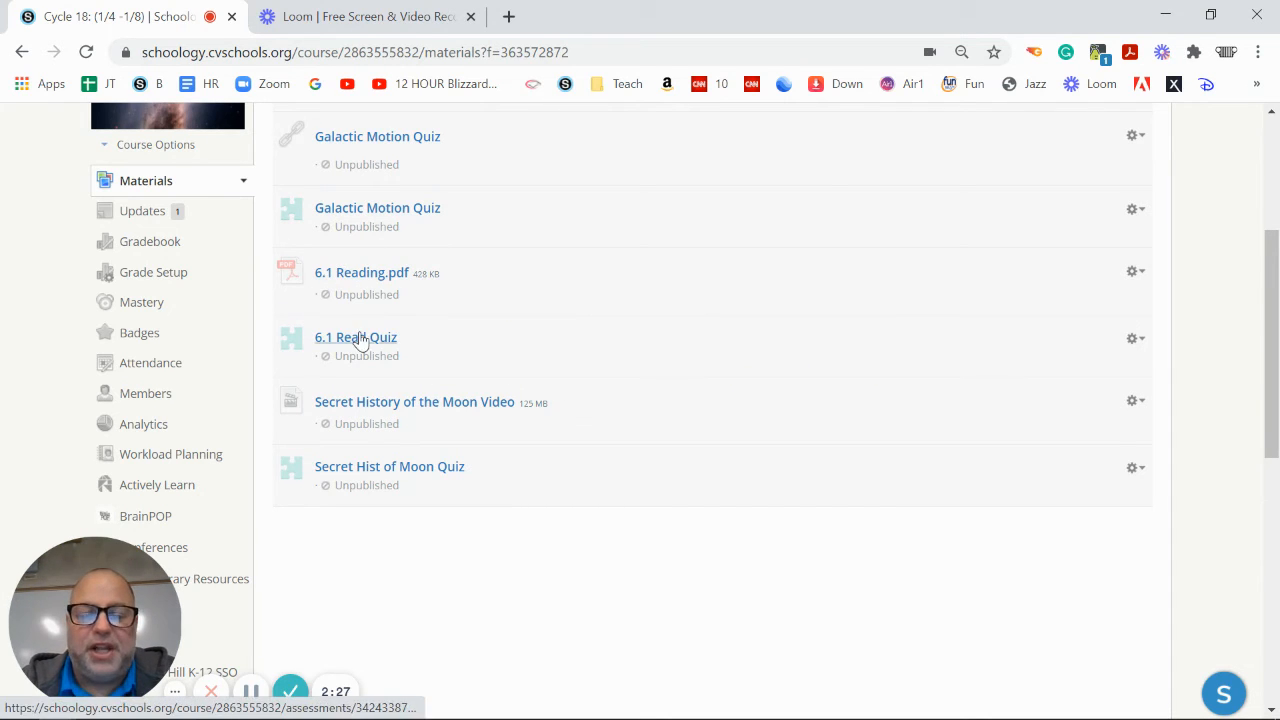
{"action": "scroll", "scroll_direction": "down", "scroll_amount": 3}
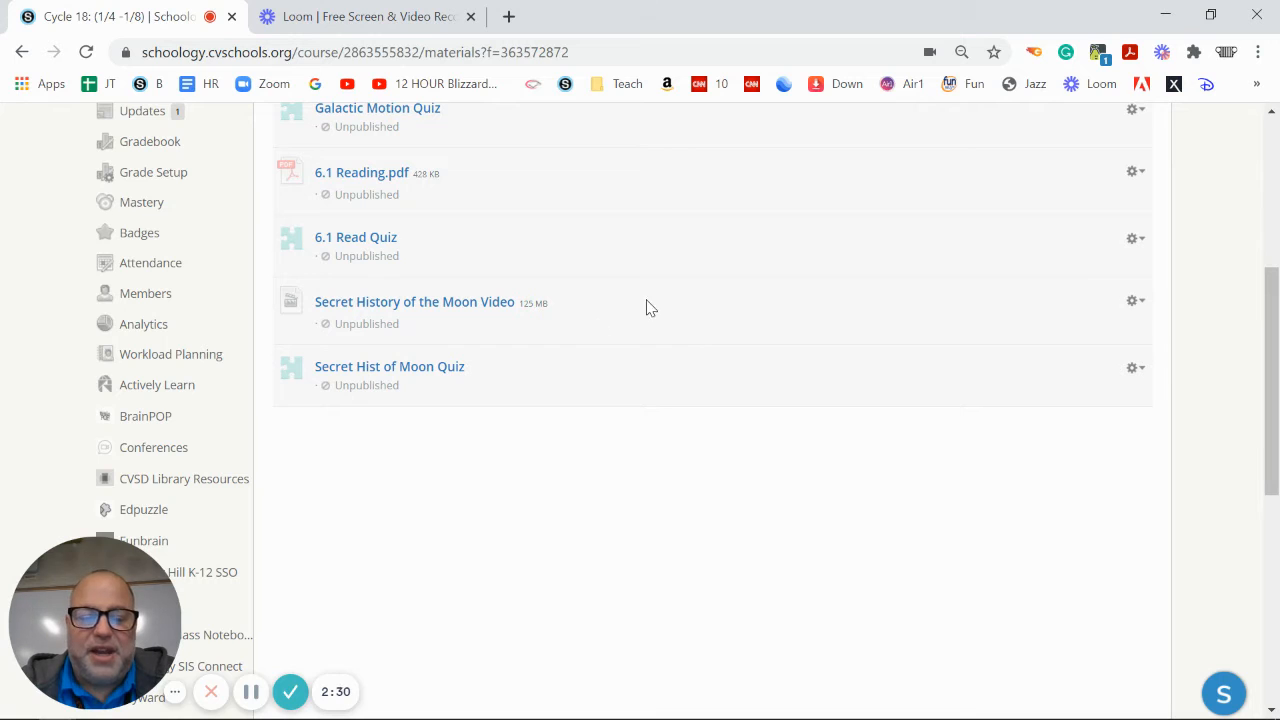
{"action": "mouse_move", "coordinate": [380, 262]}
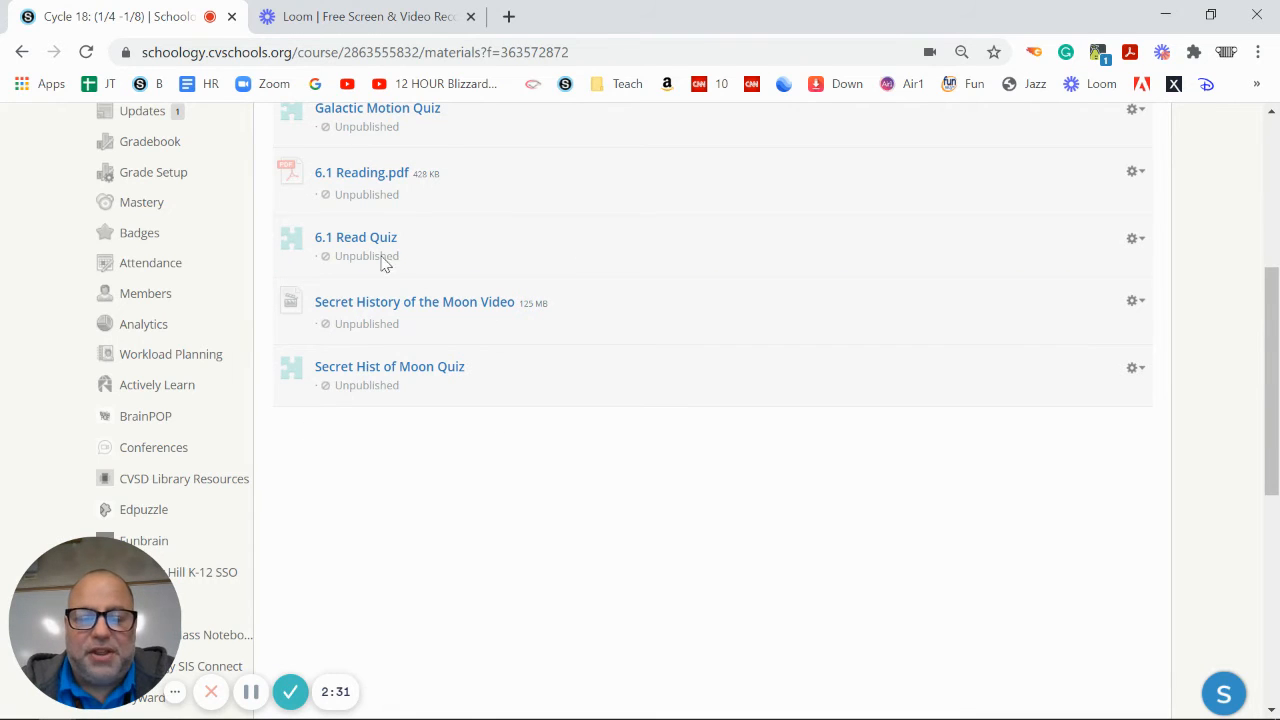
{"action": "mouse_move", "coordinate": [414, 301]}
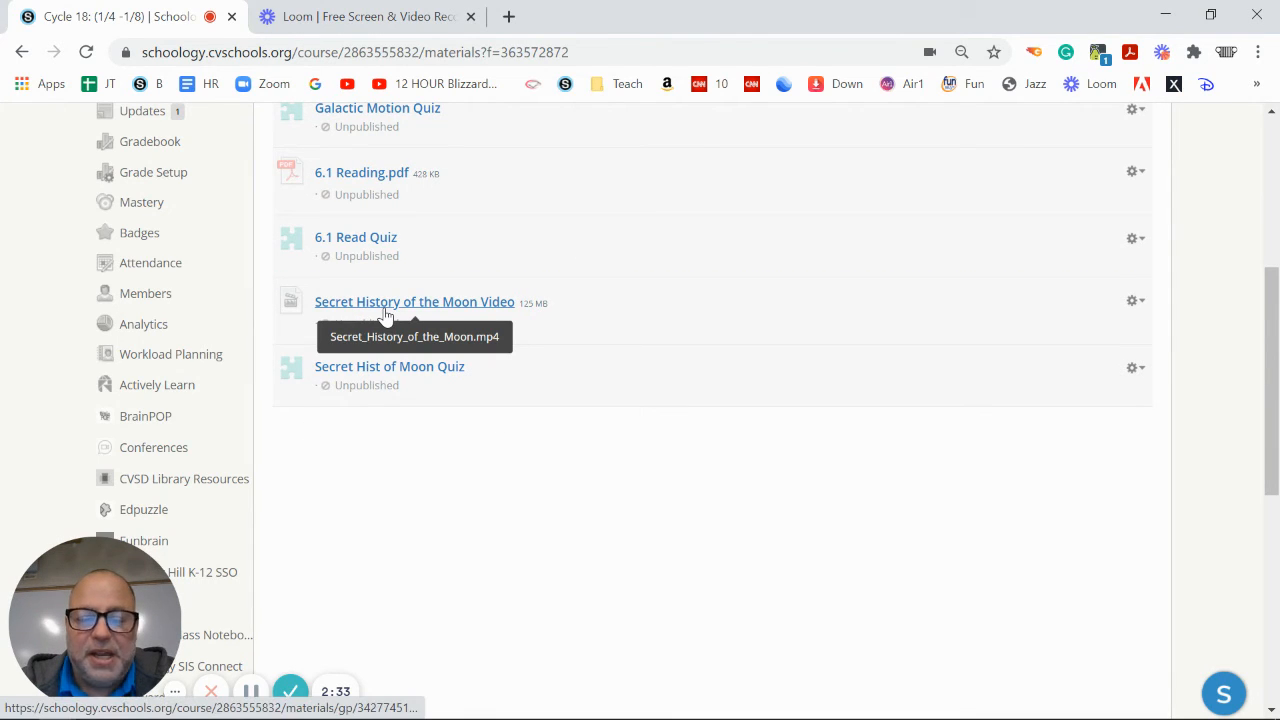
{"action": "mouse_move", "coordinate": [503, 312]}
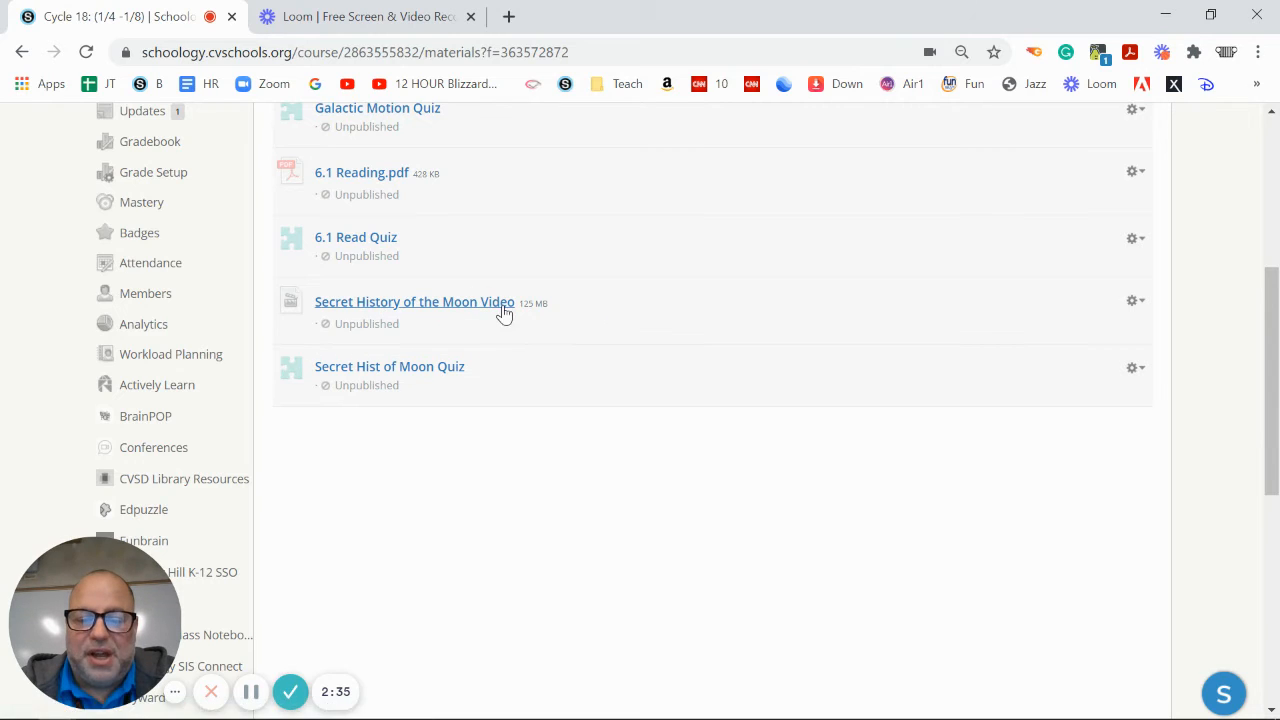
{"action": "mouse_move", "coordinate": [620, 313]}
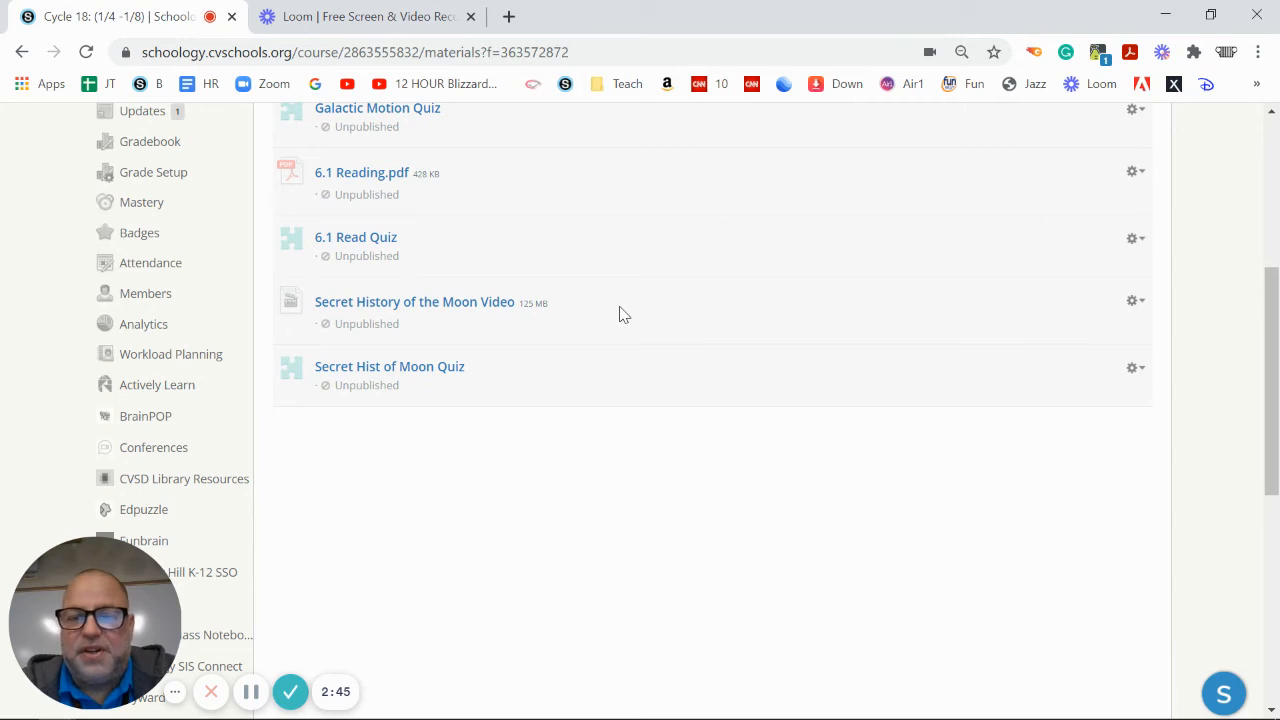
{"action": "mouse_move", "coordinate": [323, 274]}
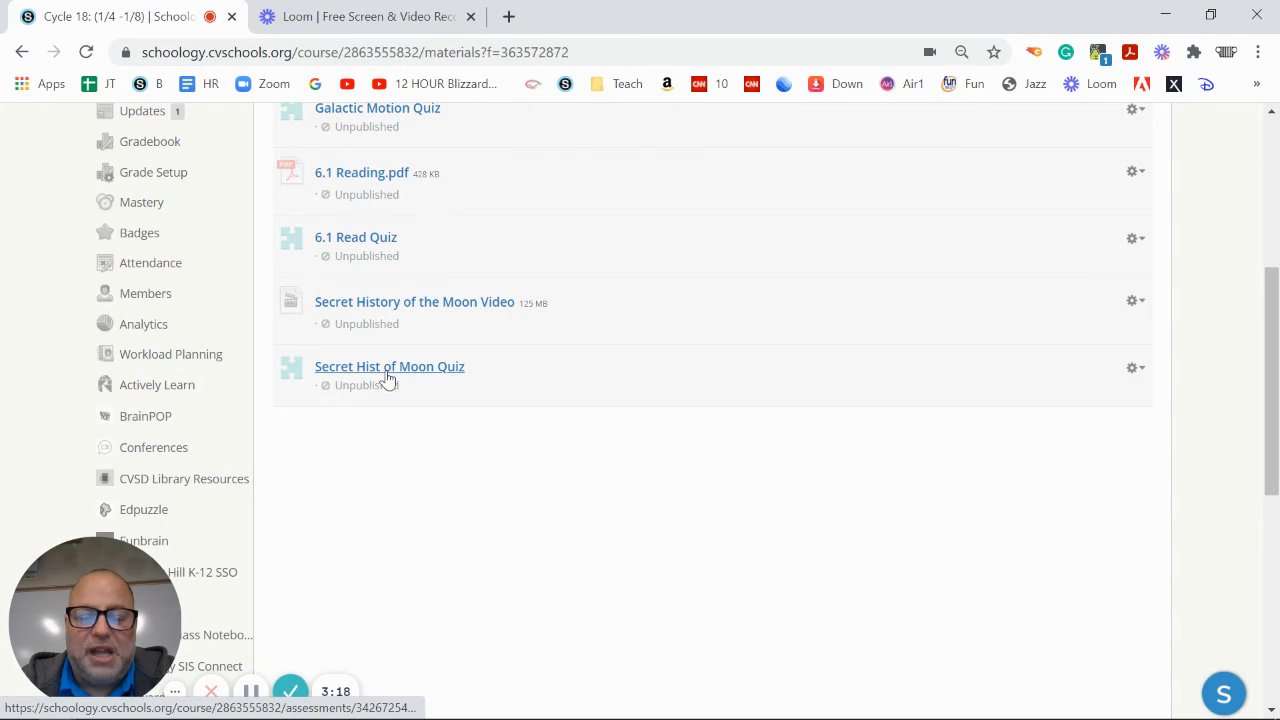
{"action": "mouse_move", "coordinate": [593, 438]}
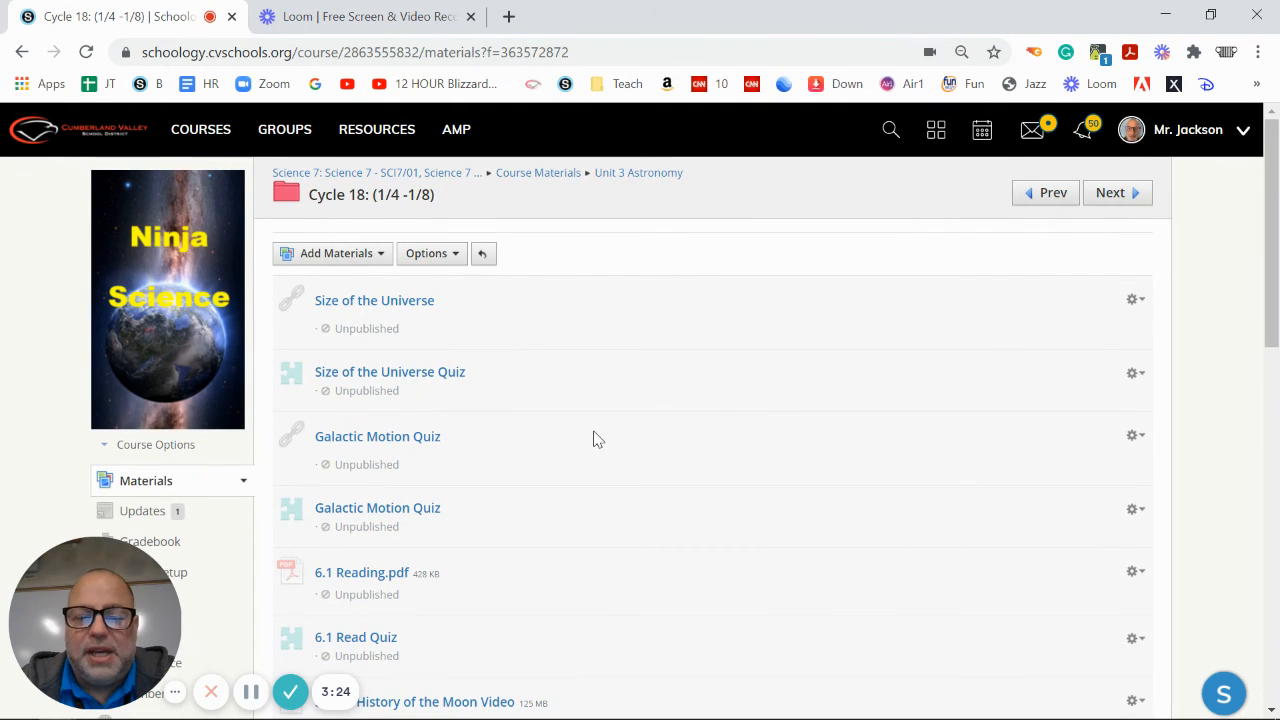
{"action": "scroll", "scroll_direction": "down", "scroll_amount": 3}
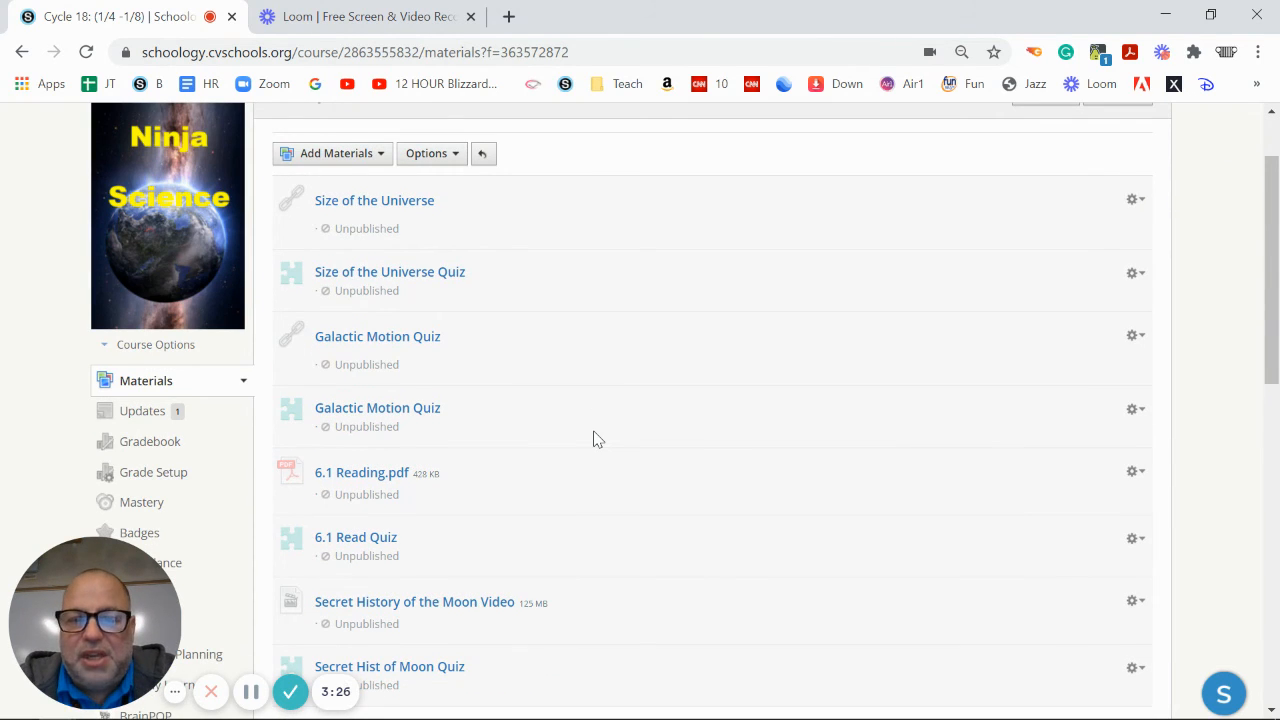